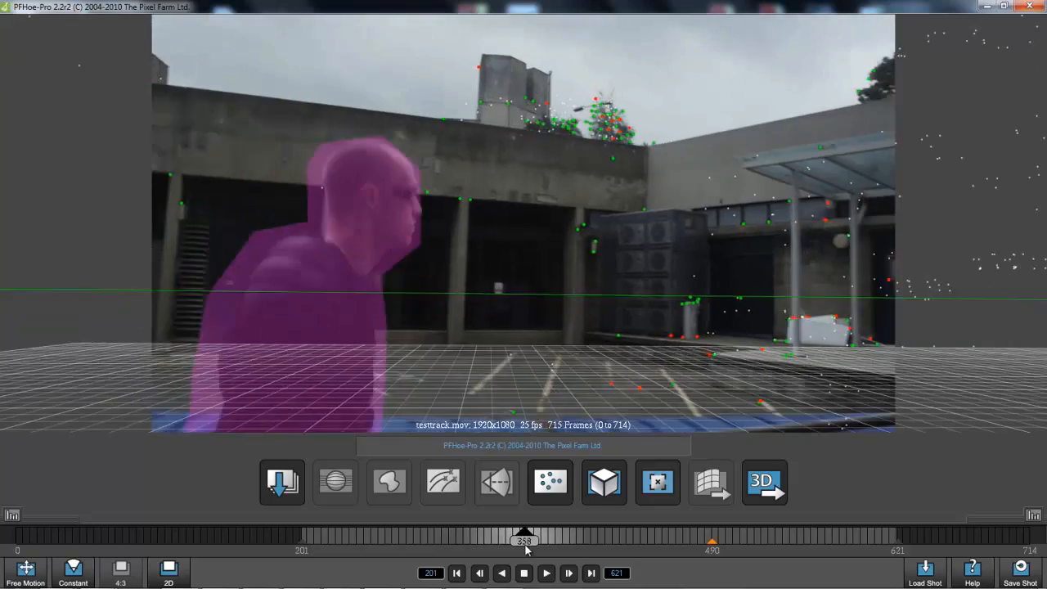
# - Scrub the PFHoe timeline to review the solved track on the masked actor shot
pyautogui.moveTo(525, 537); pyautogui.dragTo(588, 536)
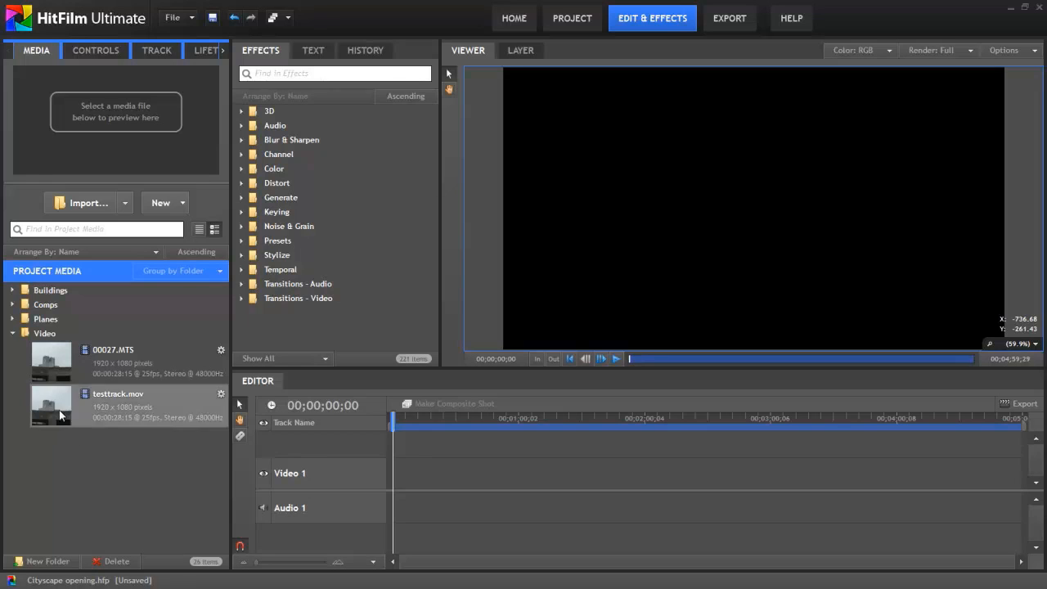
# - Select testtrack.mov in the Media panel to preview the tracked clip
pyautogui.click(118, 405)
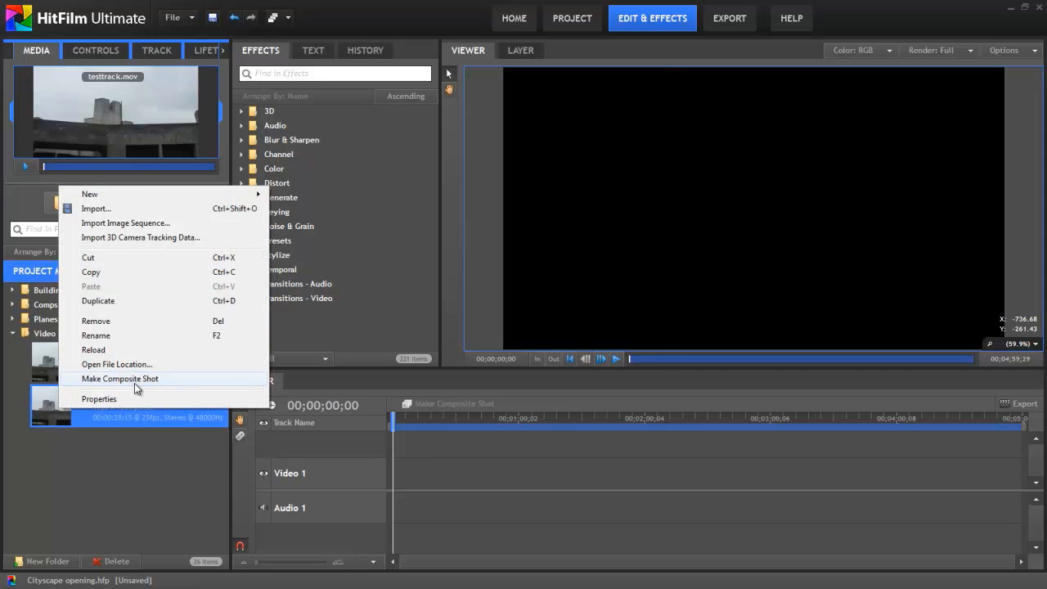
# - Make a composite shot from the clip named 'Image matte'
pyautogui.click(121, 377)
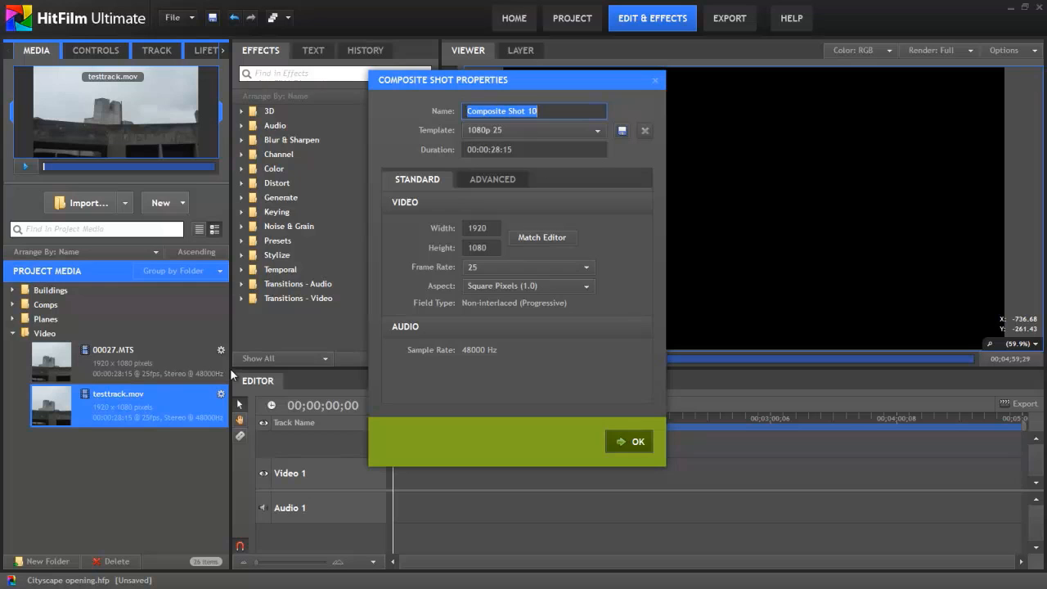
pyautogui.write('Image matte')
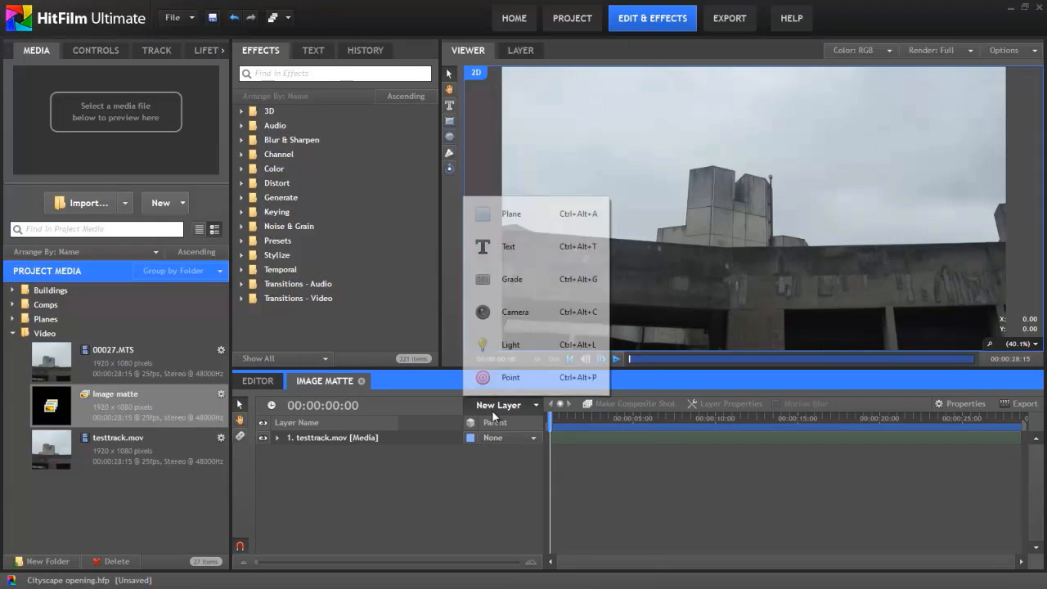
# - Add a black plane layer and a white plane layer, showing the white plane's transform settings
pyautogui.click(510, 212)
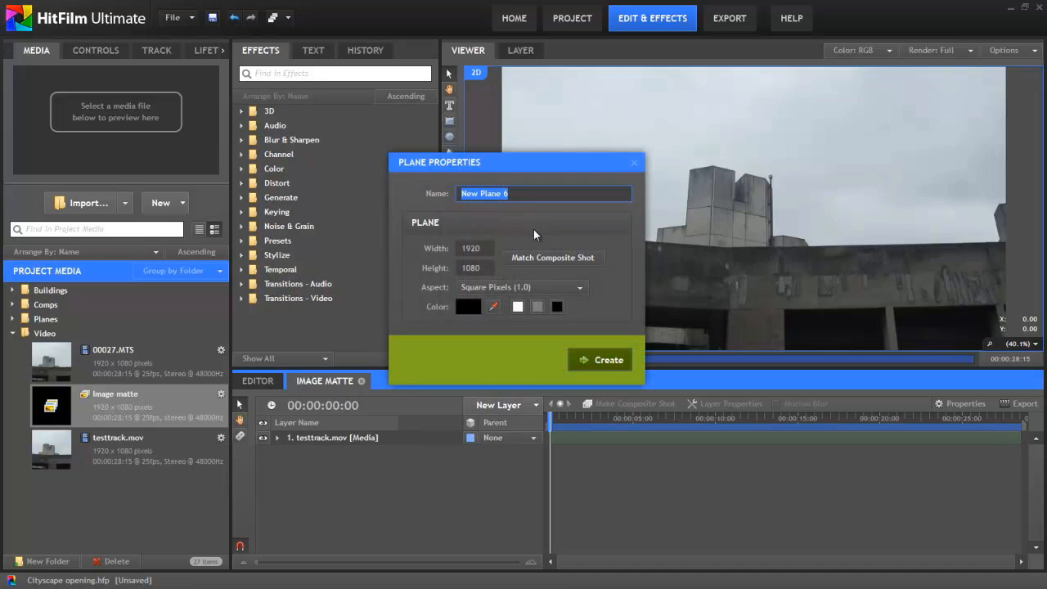
pyautogui.click(599, 360)
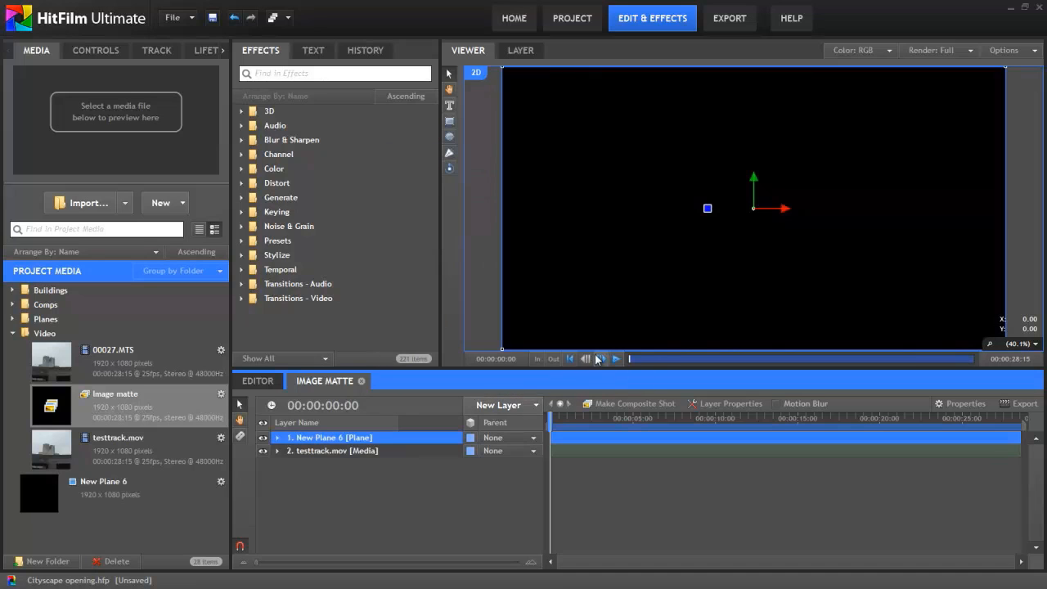
pyautogui.click(497, 405)
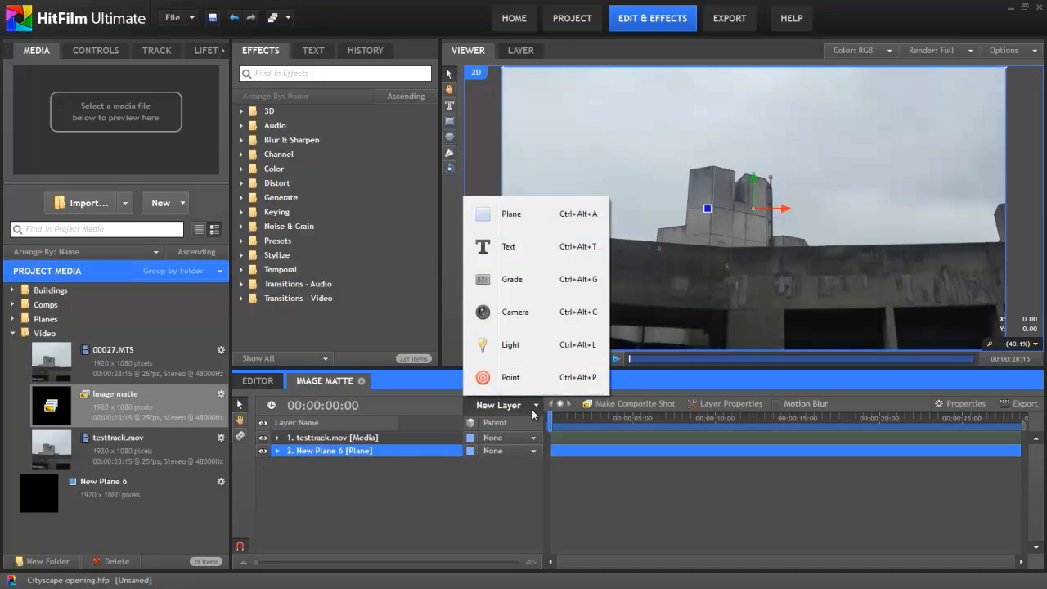
pyautogui.click(511, 212)
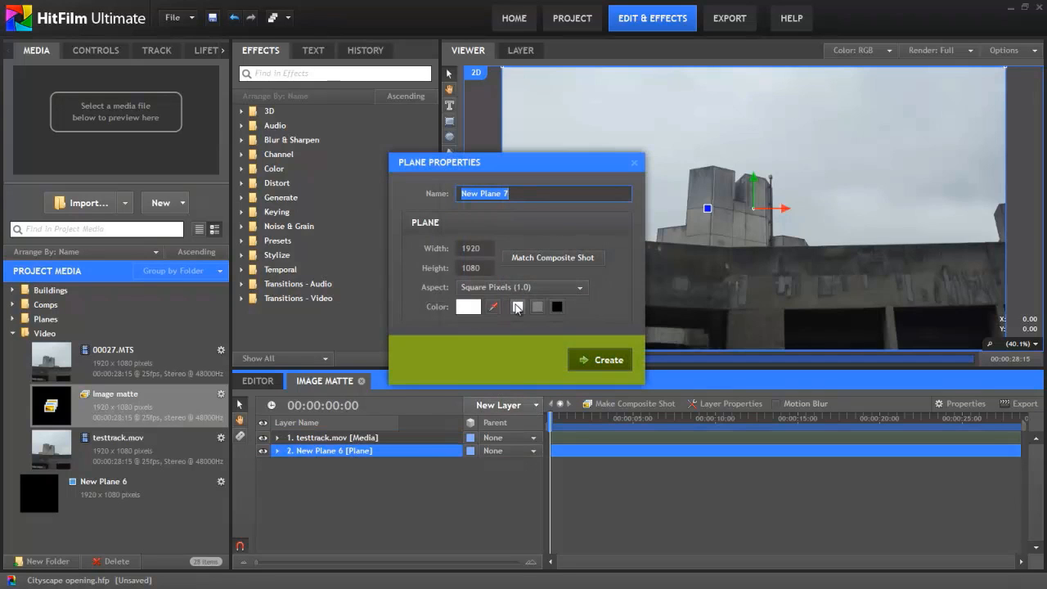
pyautogui.click(607, 360)
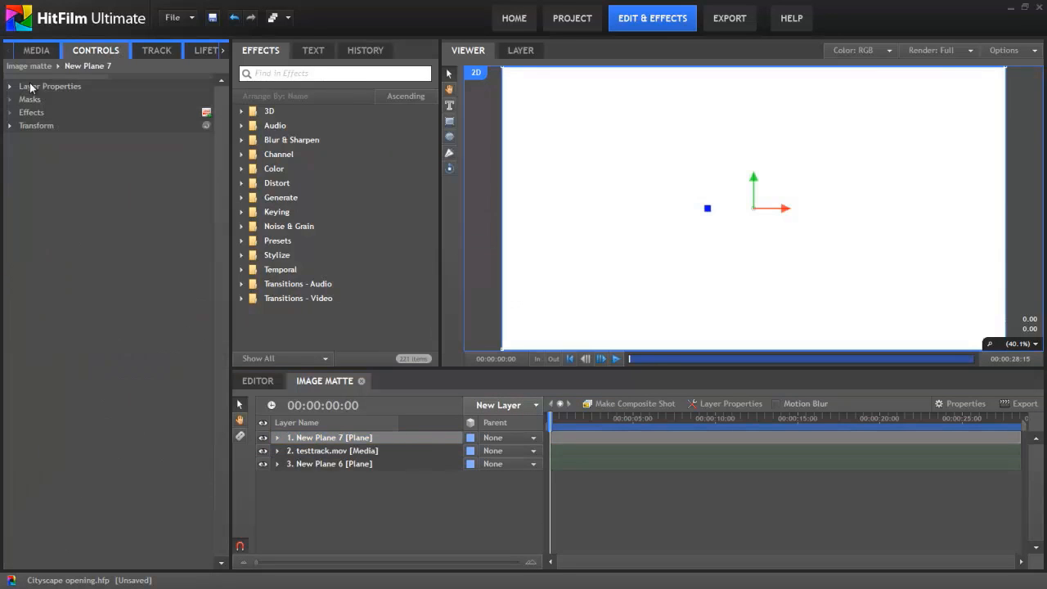
pyautogui.click(36, 124)
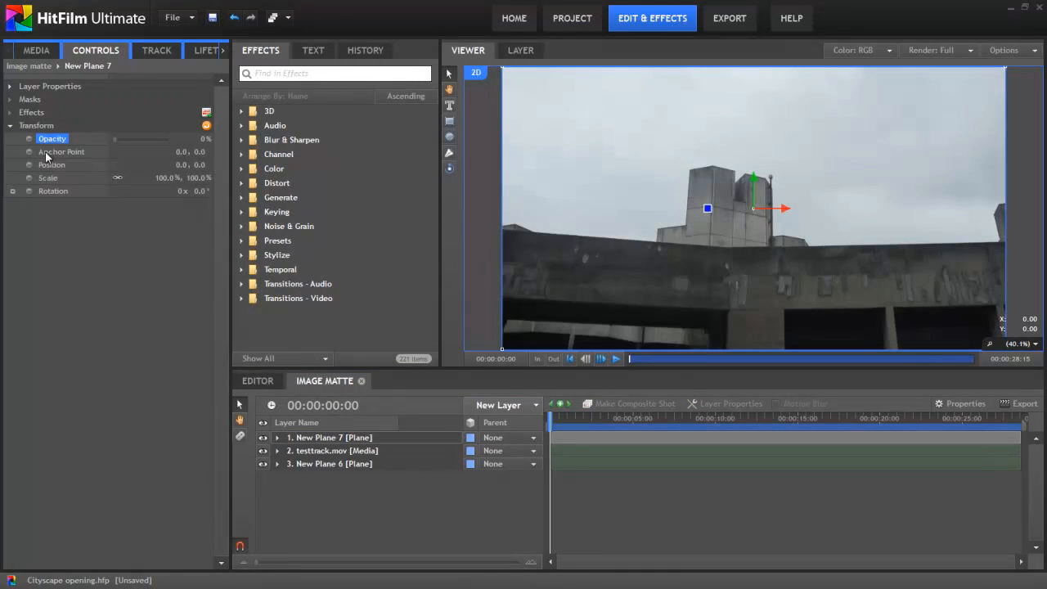
pyautogui.moveTo(536, 426)
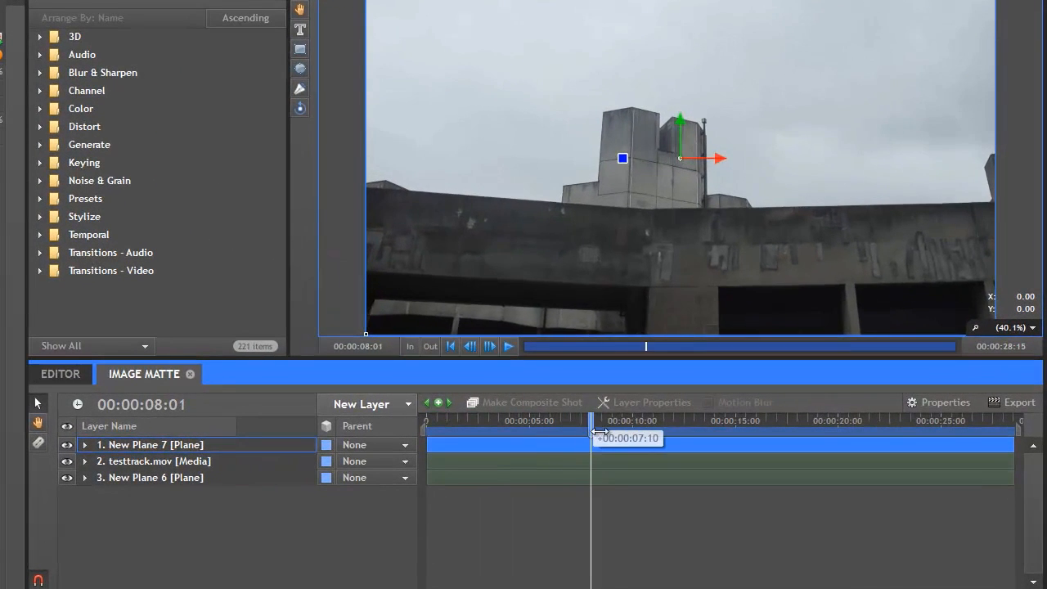
# - Mask the white plane around the moving actor and keyframe the mask path over the shot
pyautogui.moveTo(592, 432); pyautogui.dragTo(684, 432)
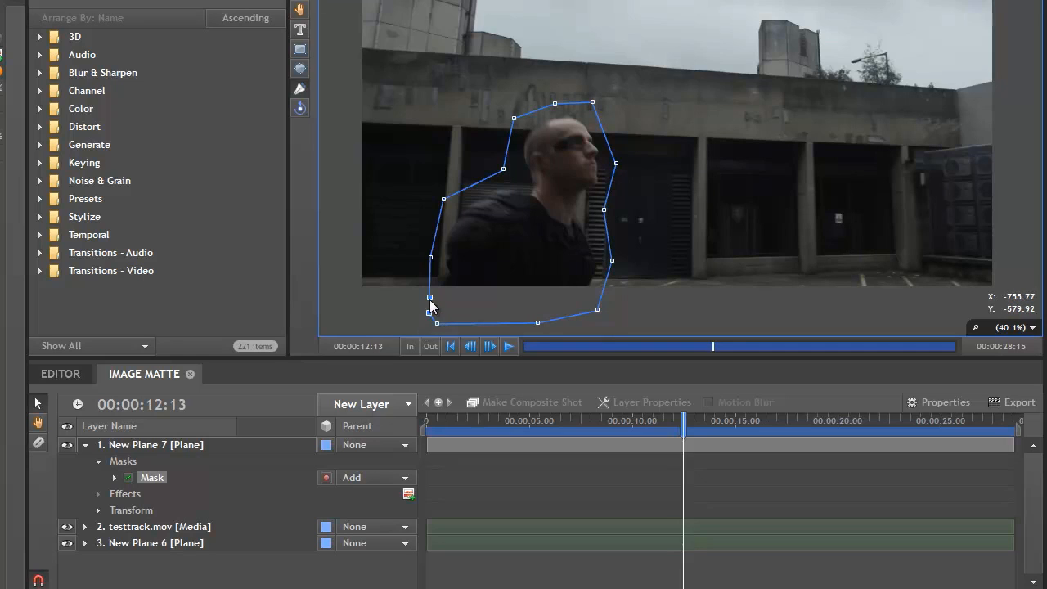
pyautogui.click(114, 478)
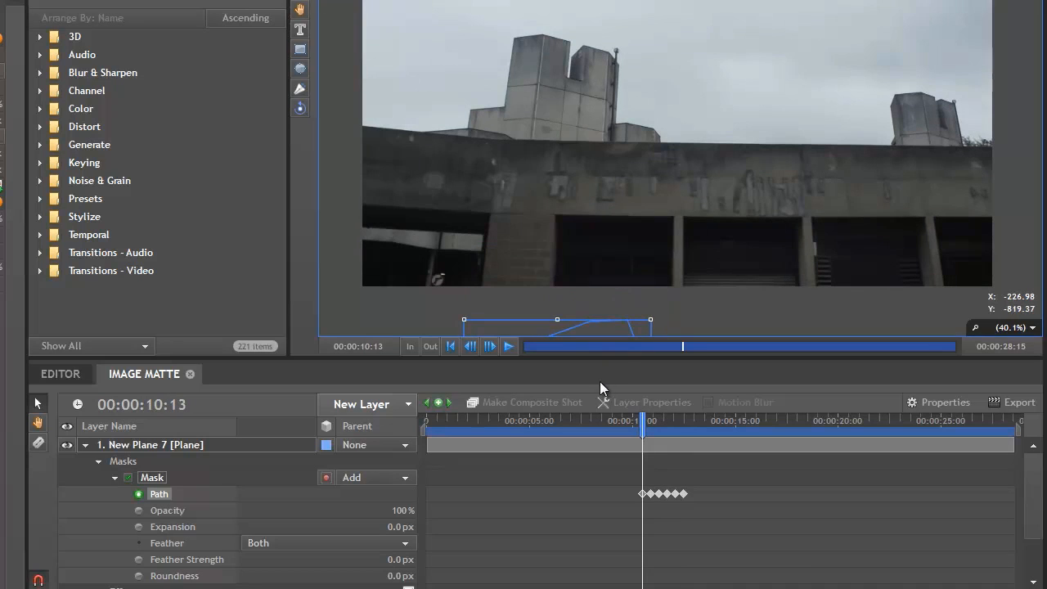
pyautogui.moveTo(641, 421); pyautogui.dragTo(661, 420)
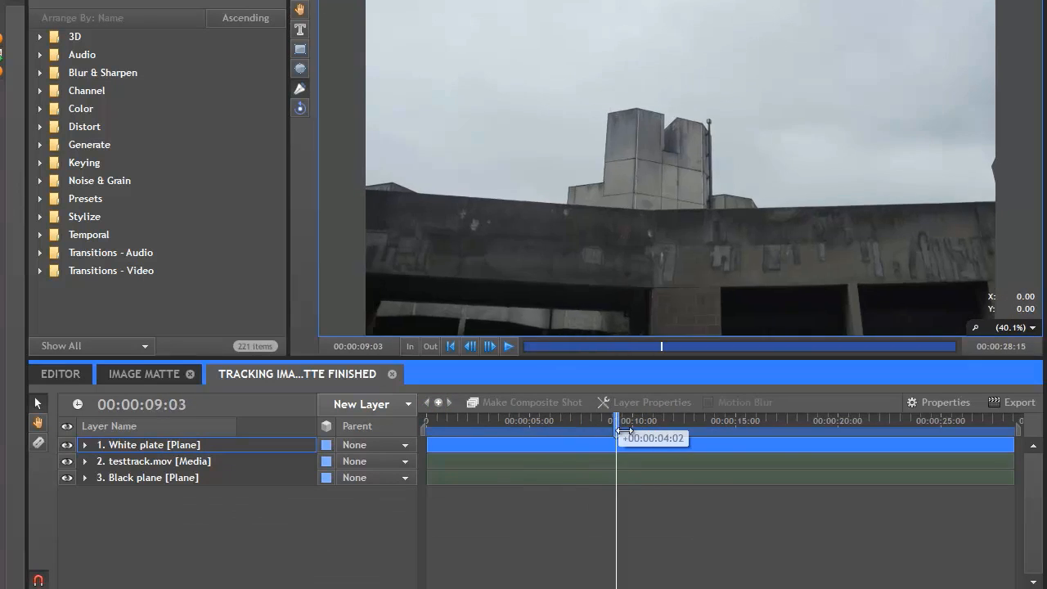
# - Scrub to frames showing the actor's matte and play back the white-on-black silhouette
pyautogui.moveTo(615, 438); pyautogui.dragTo(810, 438)
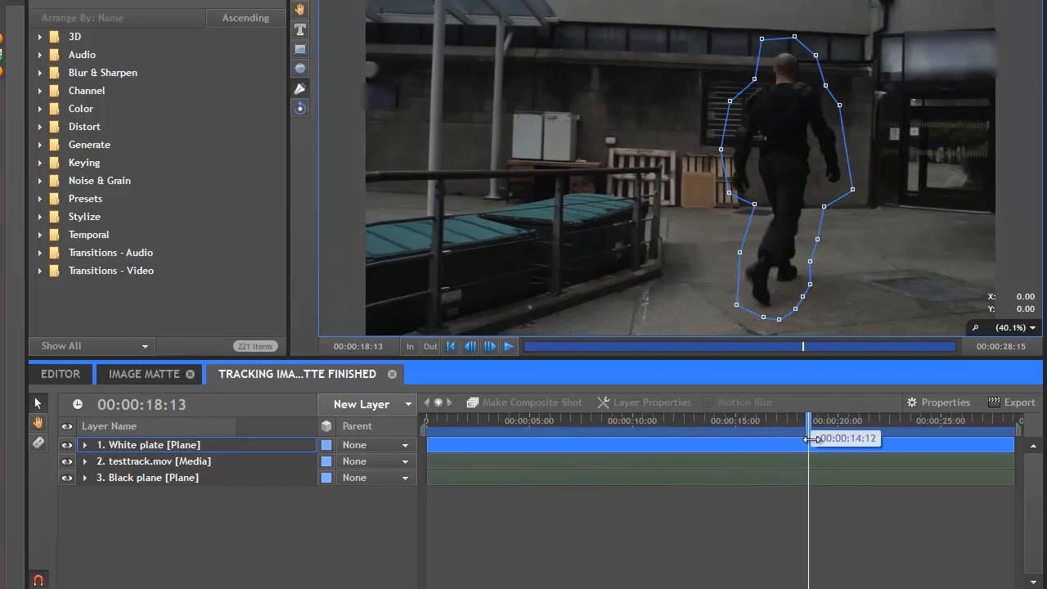
pyautogui.moveTo(810, 439); pyautogui.dragTo(713, 439)
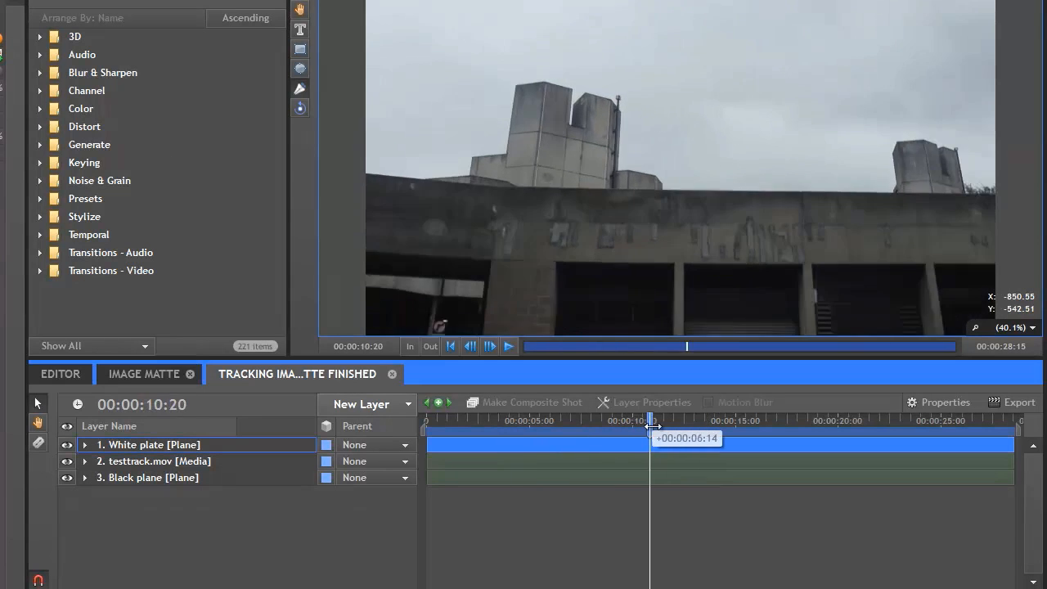
pyautogui.moveTo(651, 421); pyautogui.dragTo(711, 420)
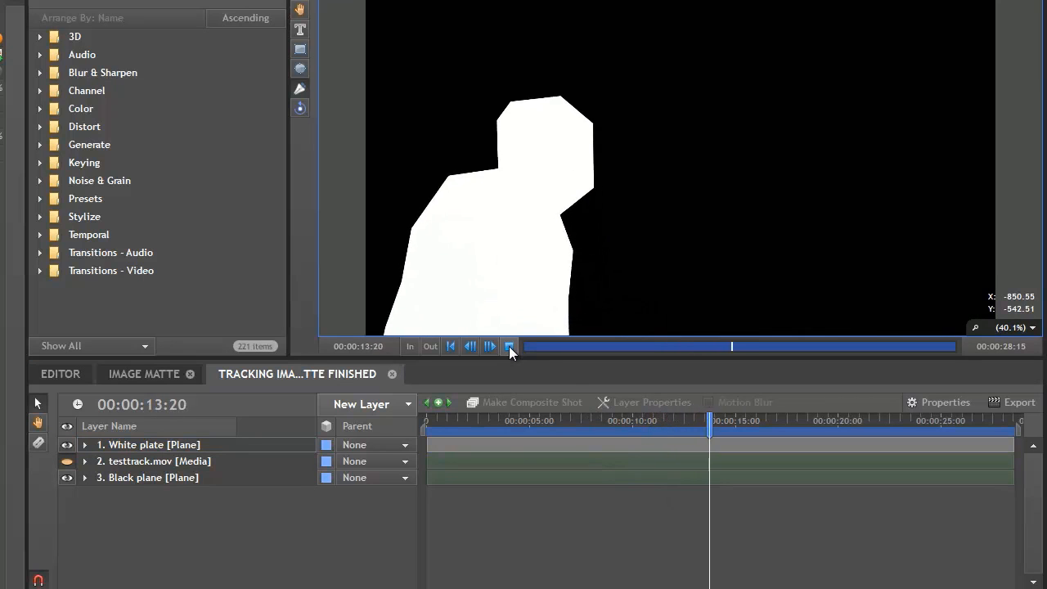
pyautogui.click(729, 18)
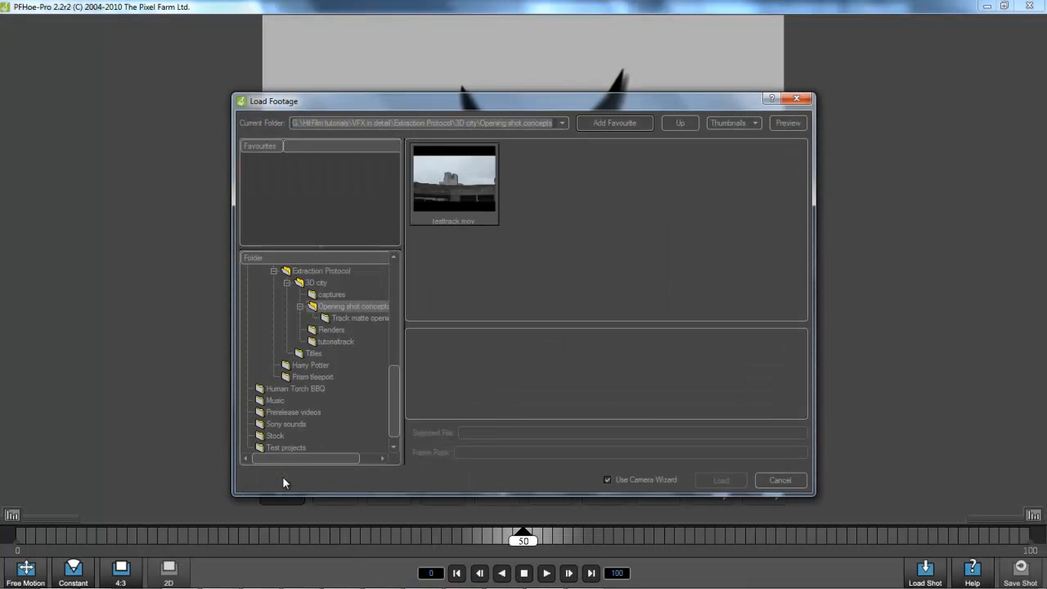
# - Load the matte image sequence onto testtrack.mov and scrub to check the masked actor
pyautogui.click(453, 181)
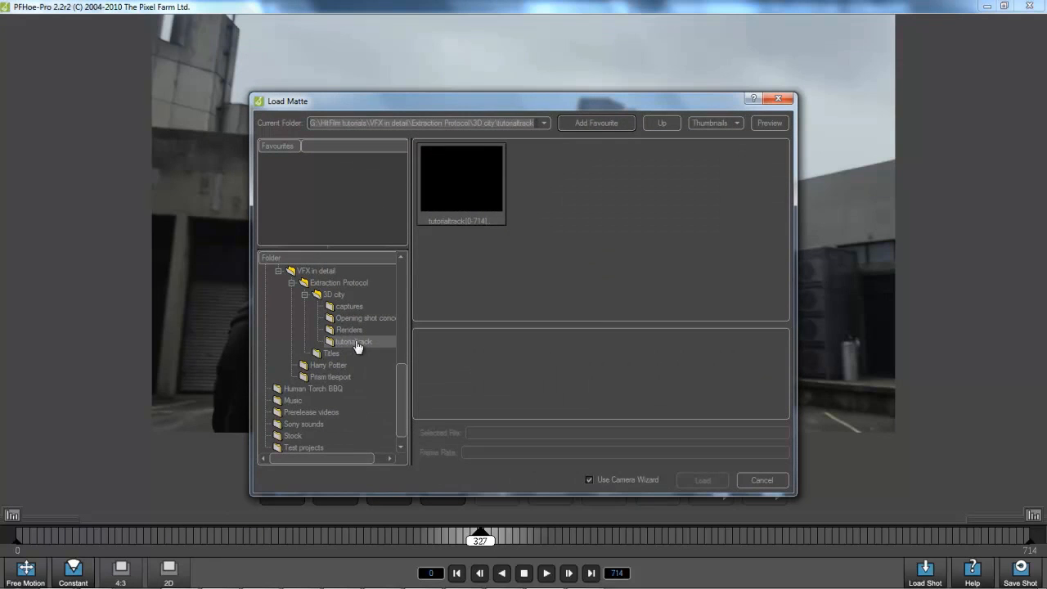
pyautogui.click(461, 184)
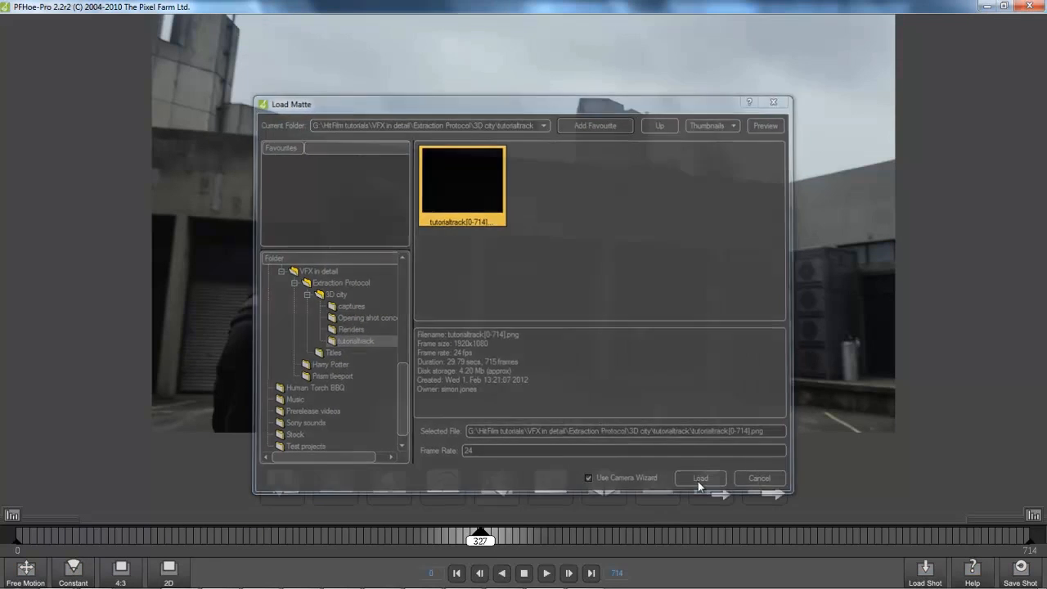
pyautogui.click(700, 478)
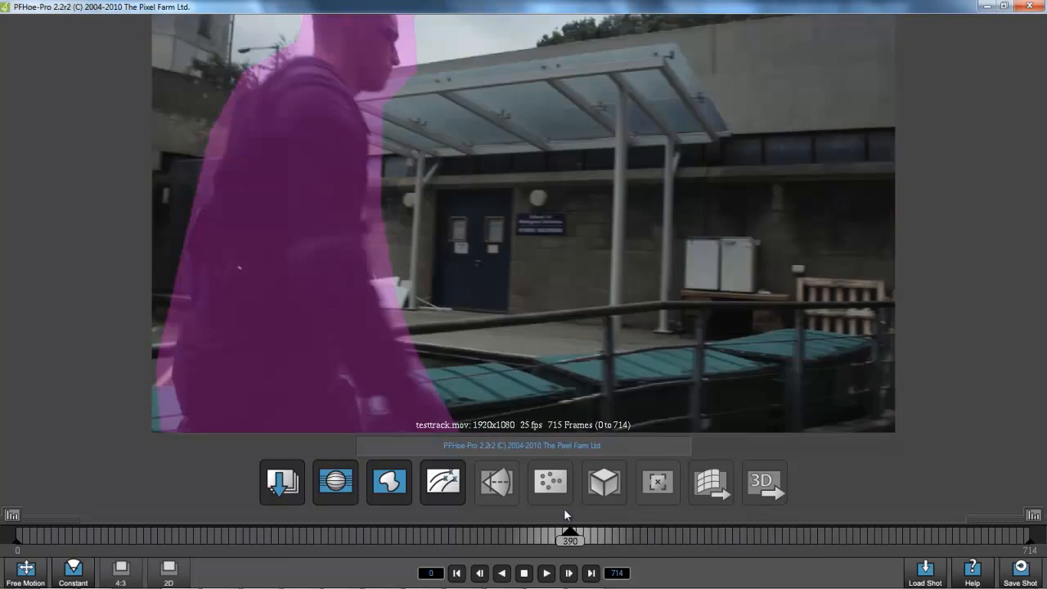
pyautogui.moveTo(569, 533); pyautogui.dragTo(454, 534)
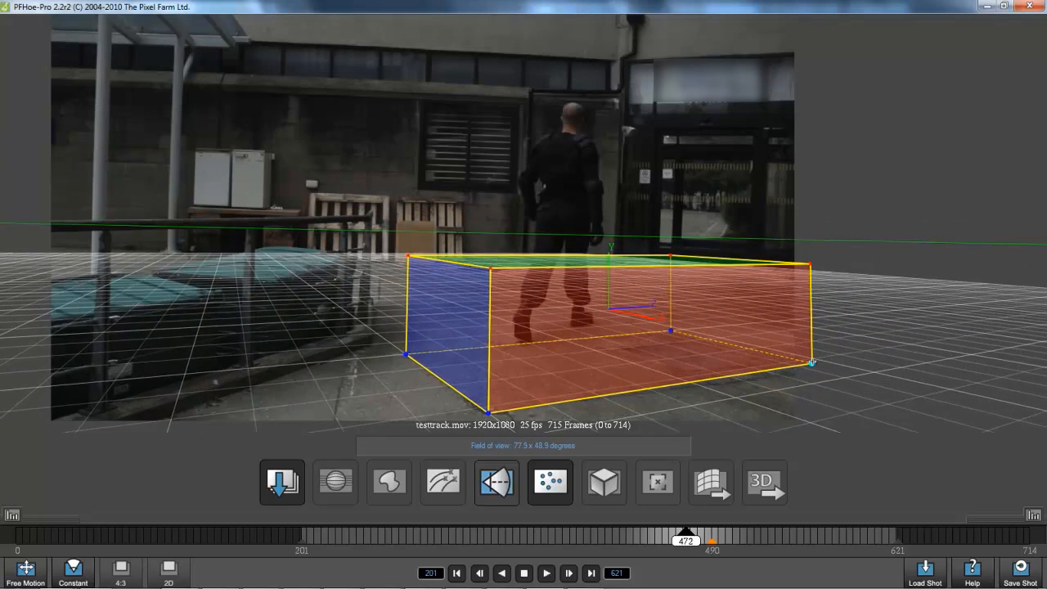
# - Finish the ground box, switch to the 3D scene and orbit the tracked point cloud
pyautogui.click(549, 480)
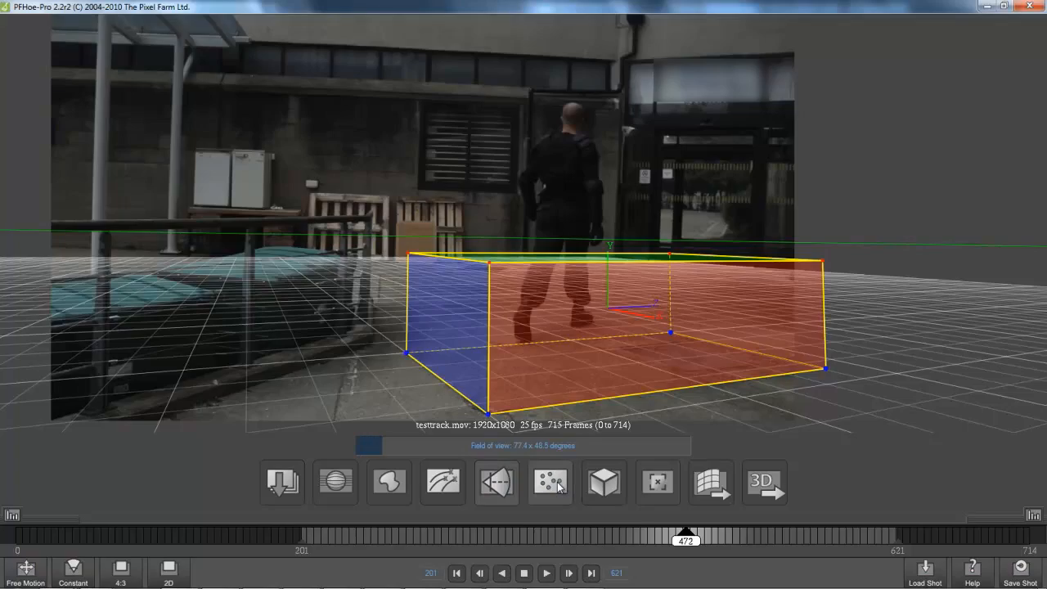
pyautogui.click(550, 481)
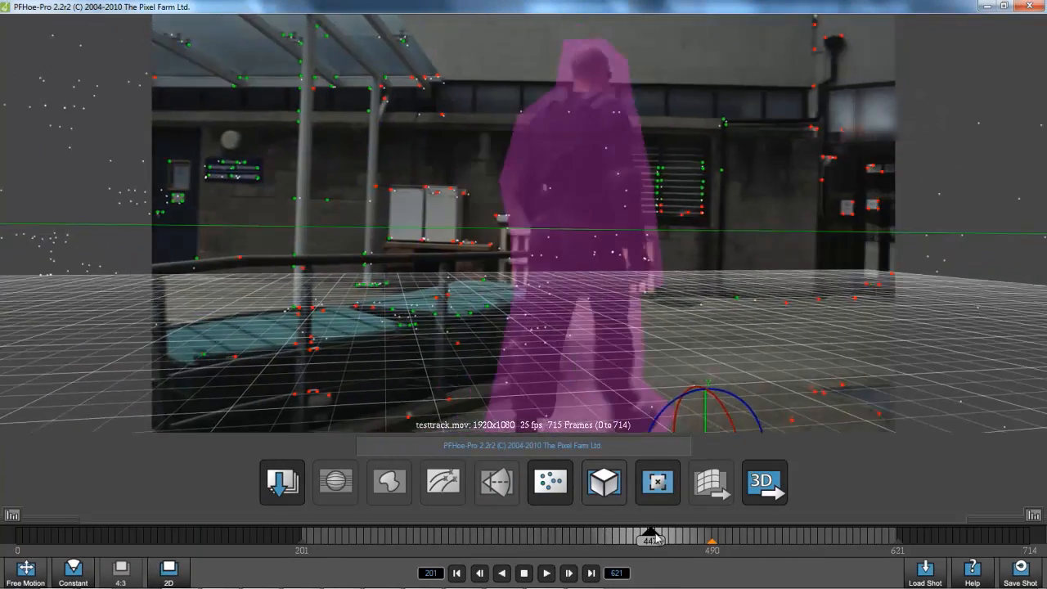
pyautogui.moveTo(651, 537); pyautogui.dragTo(733, 536)
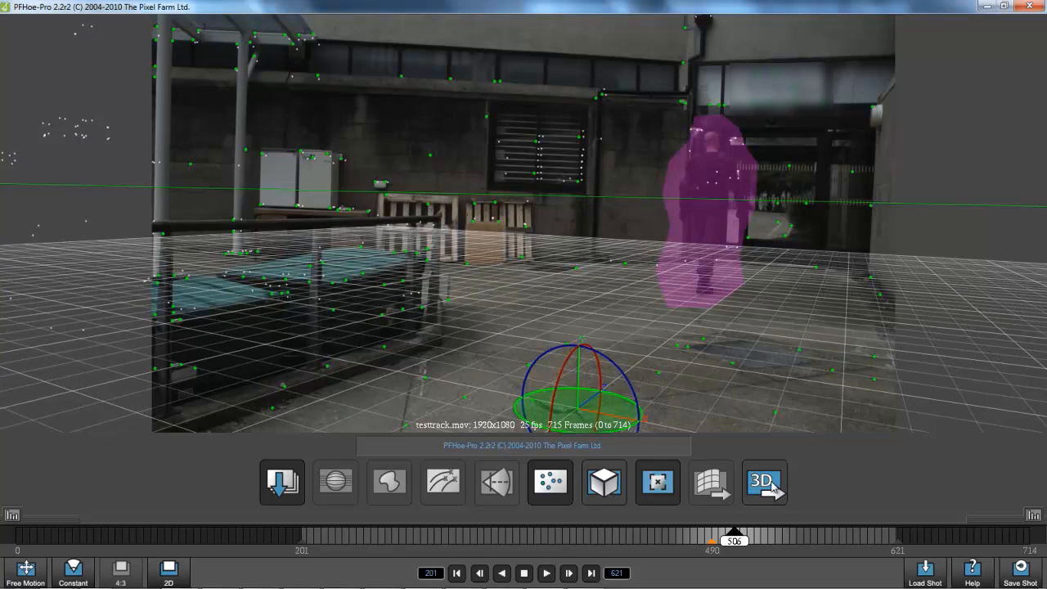
# - Start the camera-track export and choose its file format
pyautogui.click(763, 481)
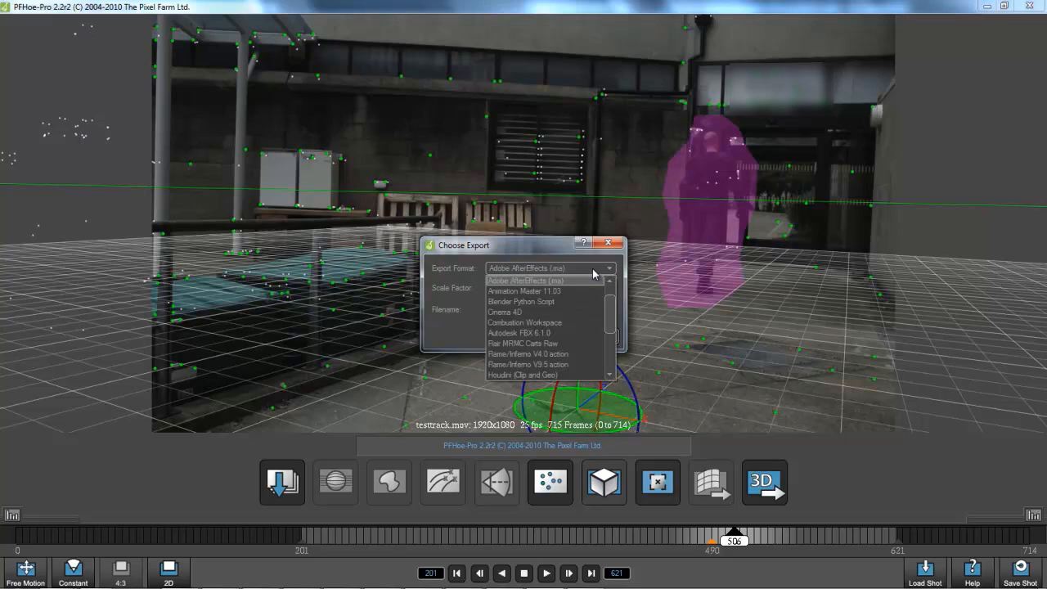
pyautogui.click(524, 282)
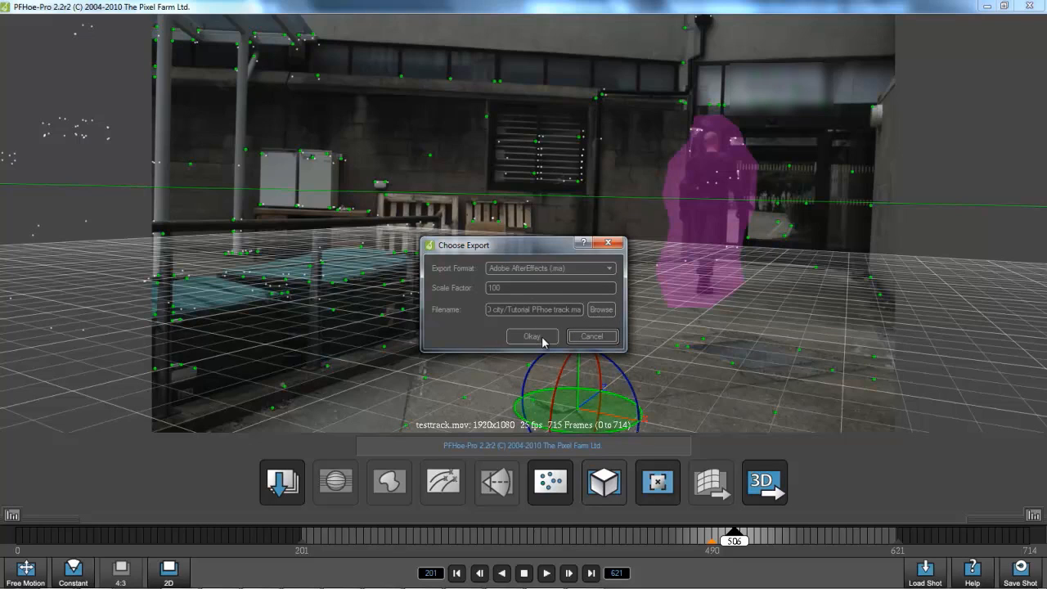
pyautogui.moveTo(532, 337)
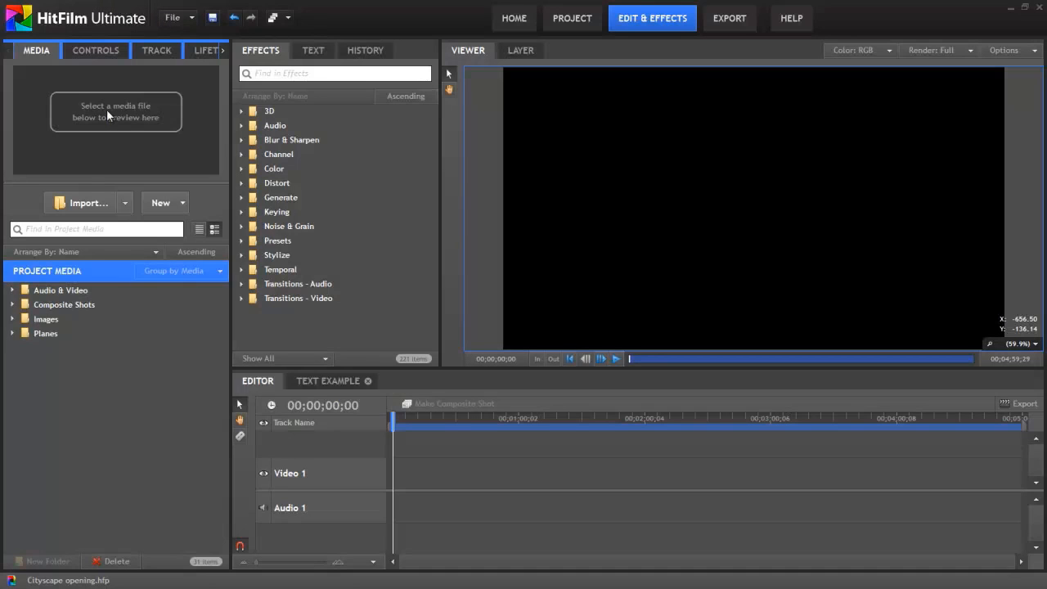
pyautogui.moveTo(138, 211)
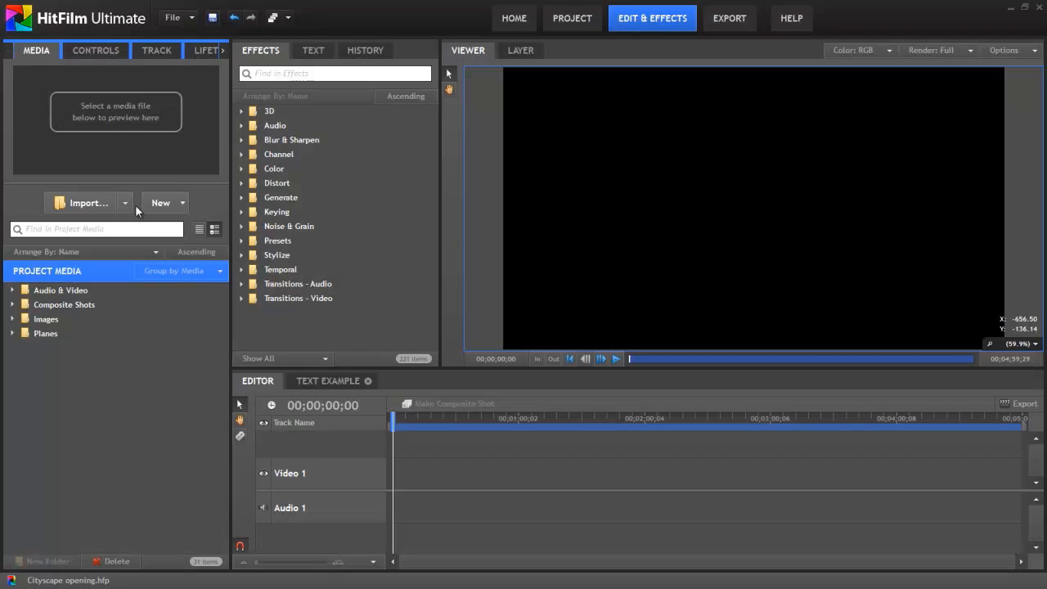
pyautogui.moveTo(177, 298)
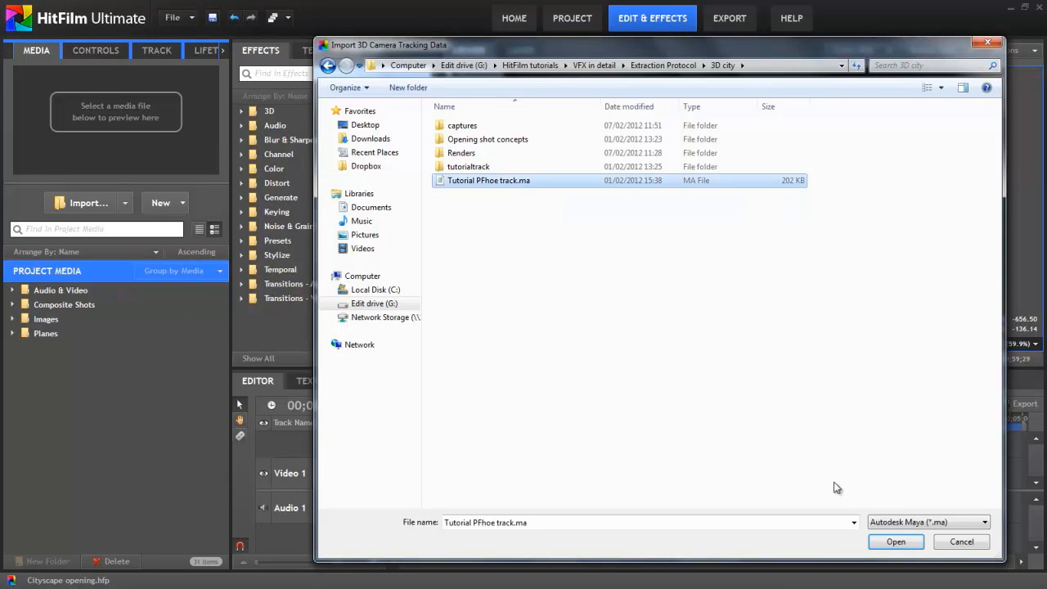
# - Import the exported camera track with 100 points and create the 'Tutorial PFhoe Track' composite
pyautogui.click(894, 541)
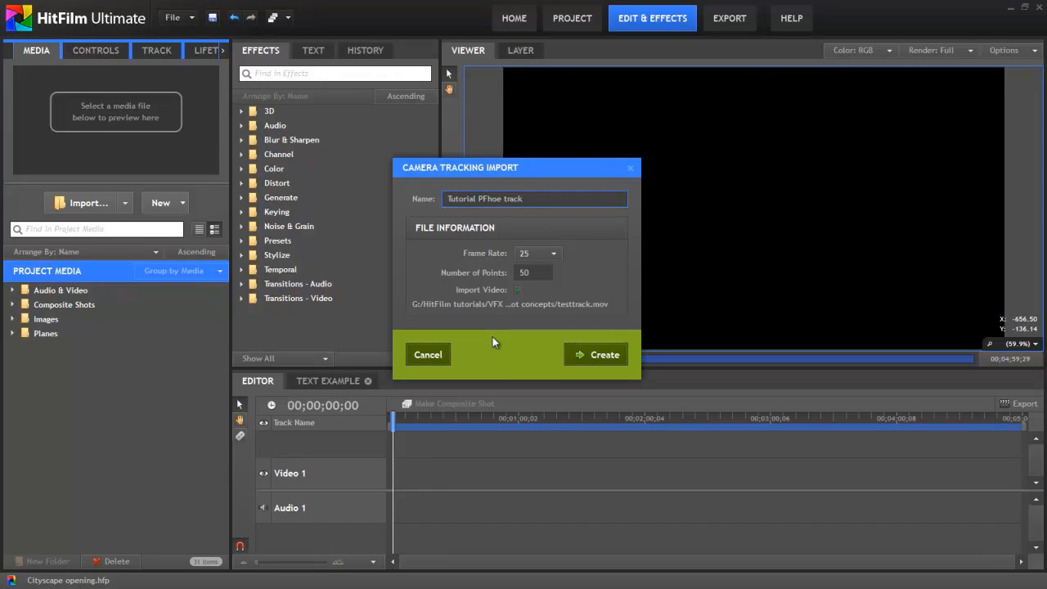
pyautogui.click(533, 199)
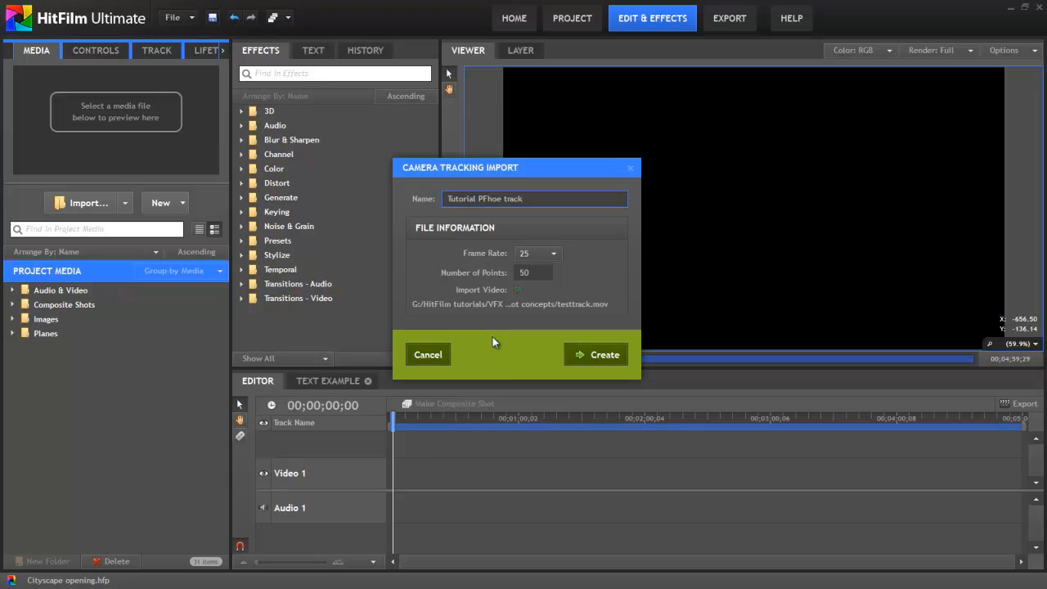
pyautogui.click(523, 200)
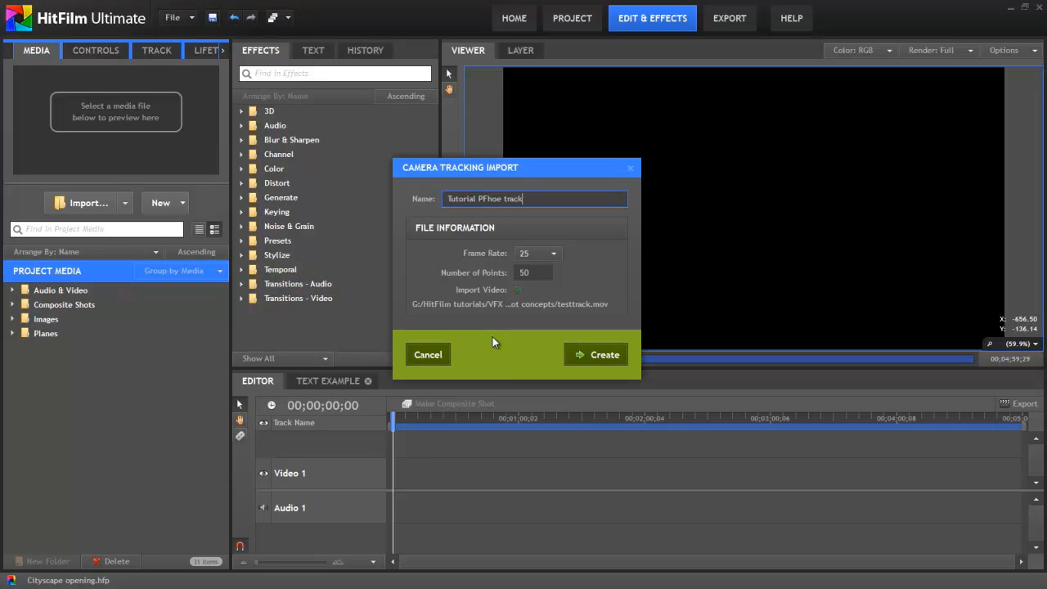
pyautogui.click(533, 272)
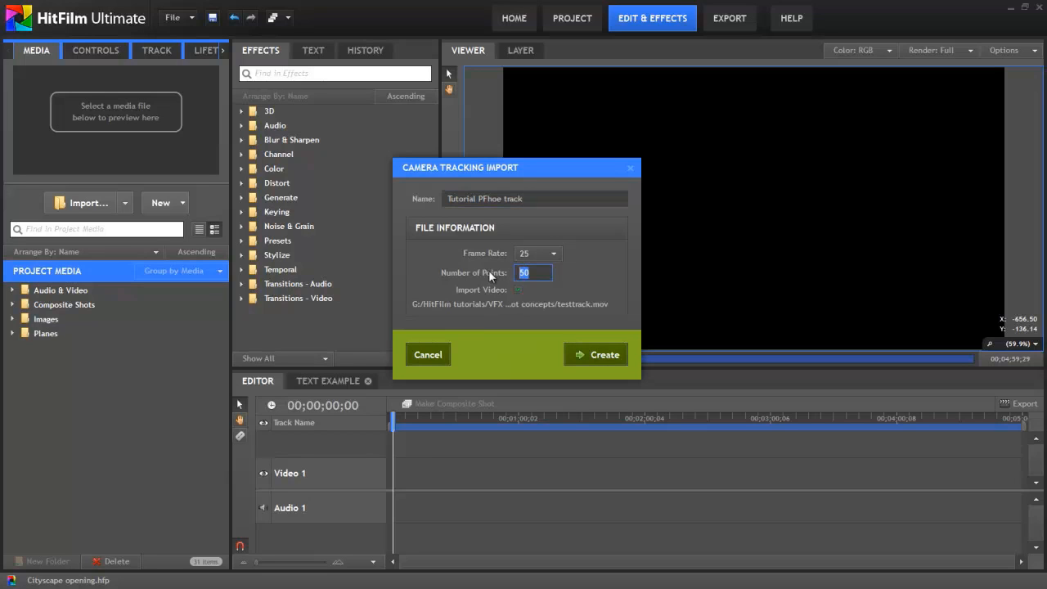
pyautogui.write('100')
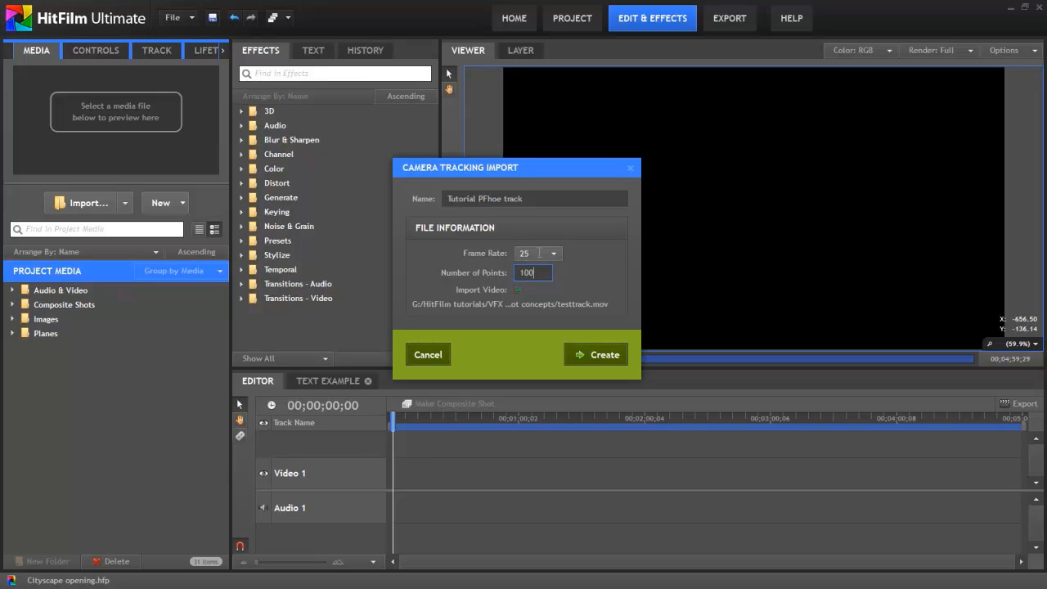
pyautogui.click(517, 290)
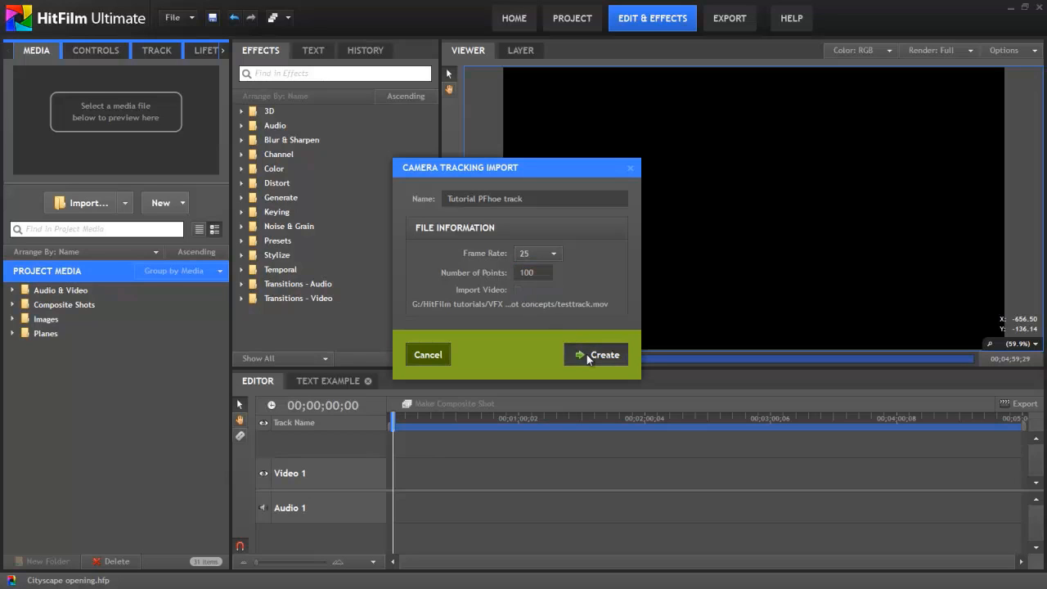
pyautogui.click(603, 353)
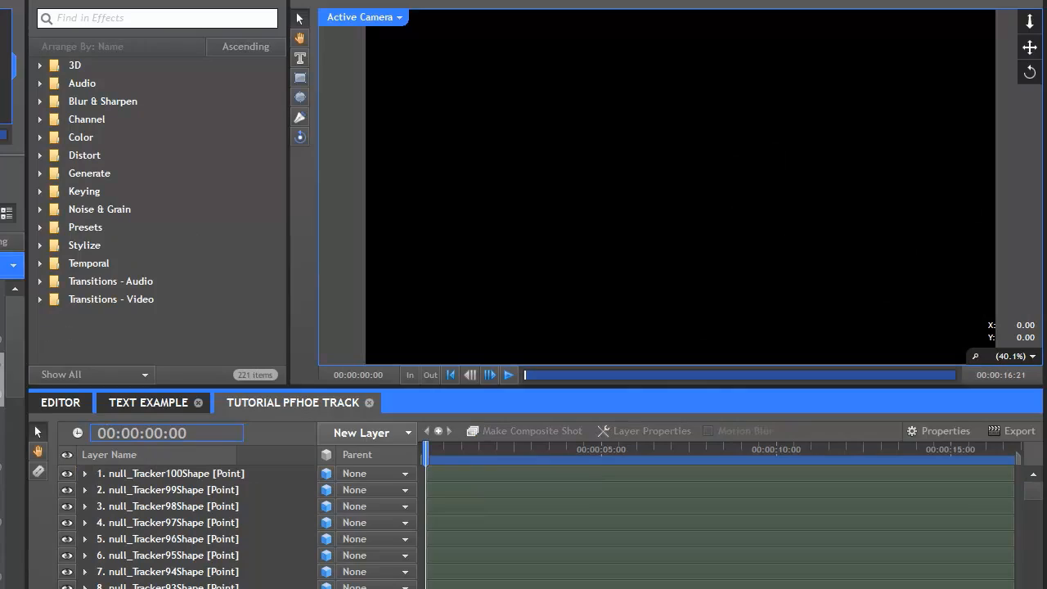
# - Add testtrack.mov as a layer and display the timeline as frame numbers
pyautogui.click(163, 473)
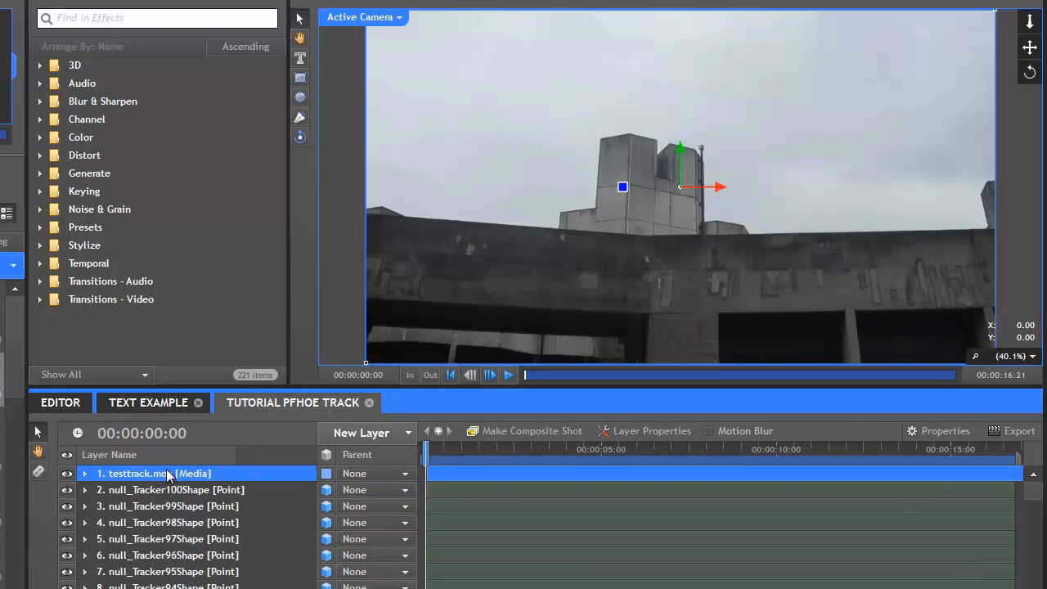
pyautogui.rightClick(140, 432)
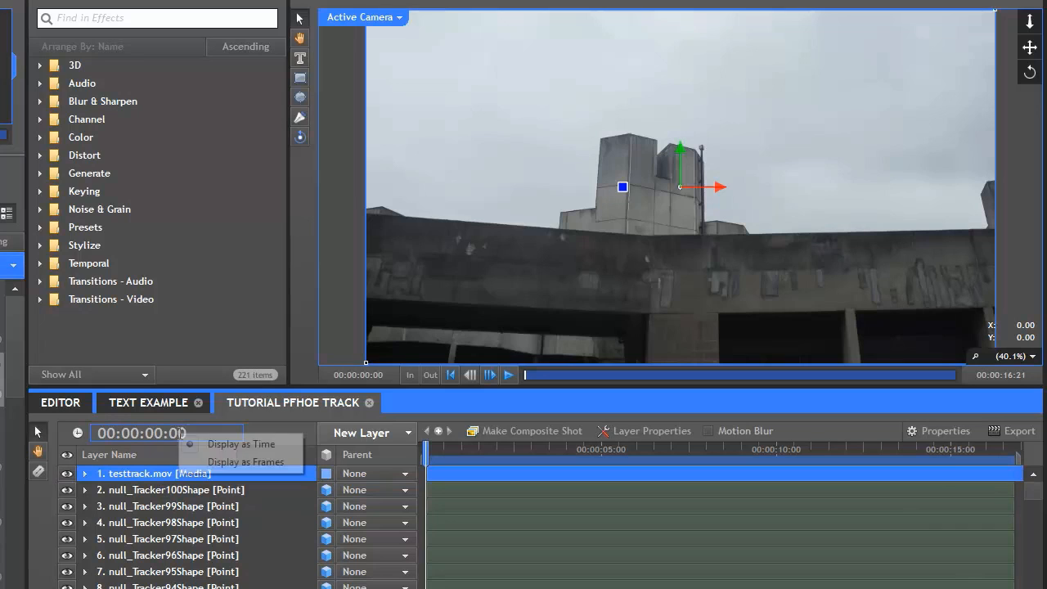
pyautogui.click(245, 461)
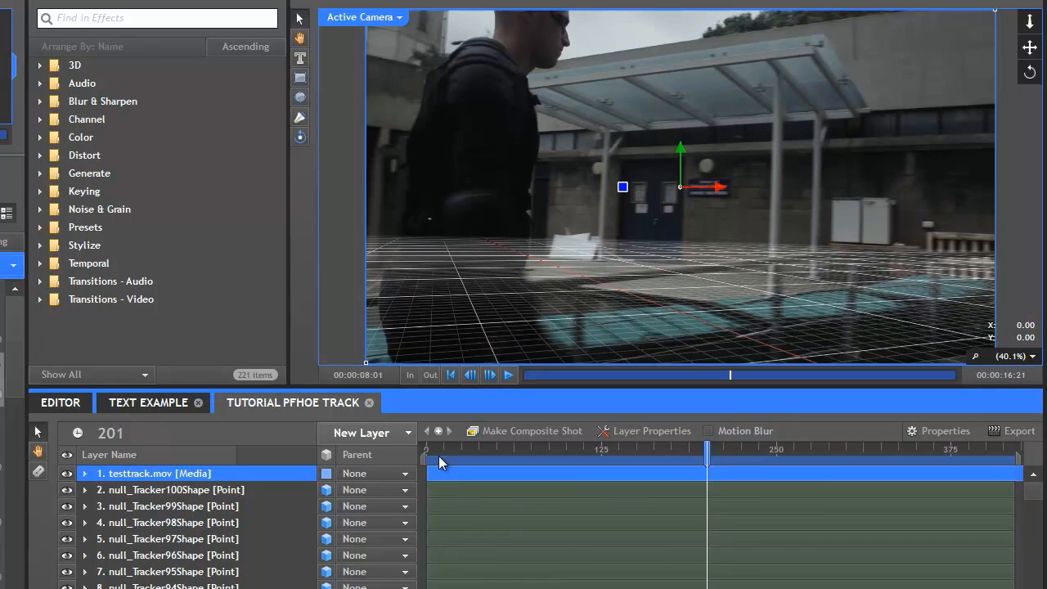
# - Scrub through frames 38, 133, 242 and 282 to check the ground grid, then return to frame 1
pyautogui.moveTo(705, 451); pyautogui.dragTo(479, 452)
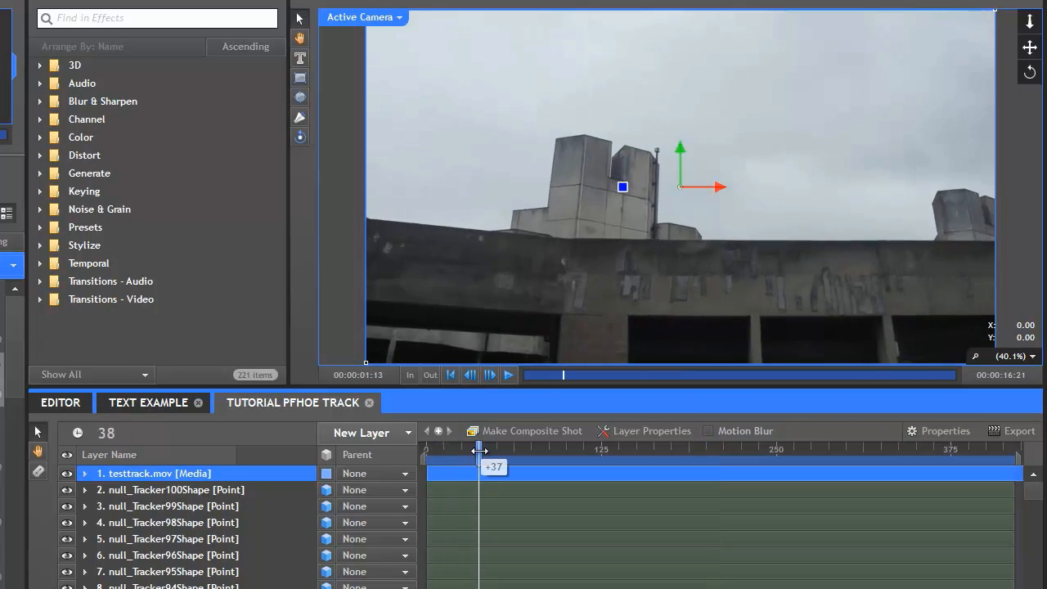
pyautogui.moveTo(477, 450); pyautogui.dragTo(613, 450)
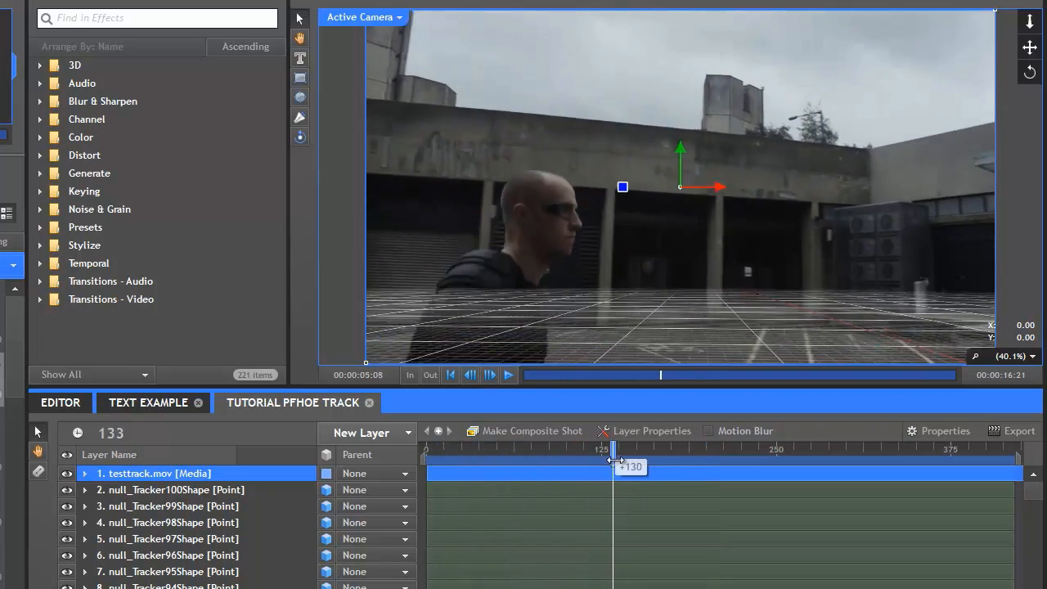
pyautogui.moveTo(613, 450); pyautogui.dragTo(769, 450)
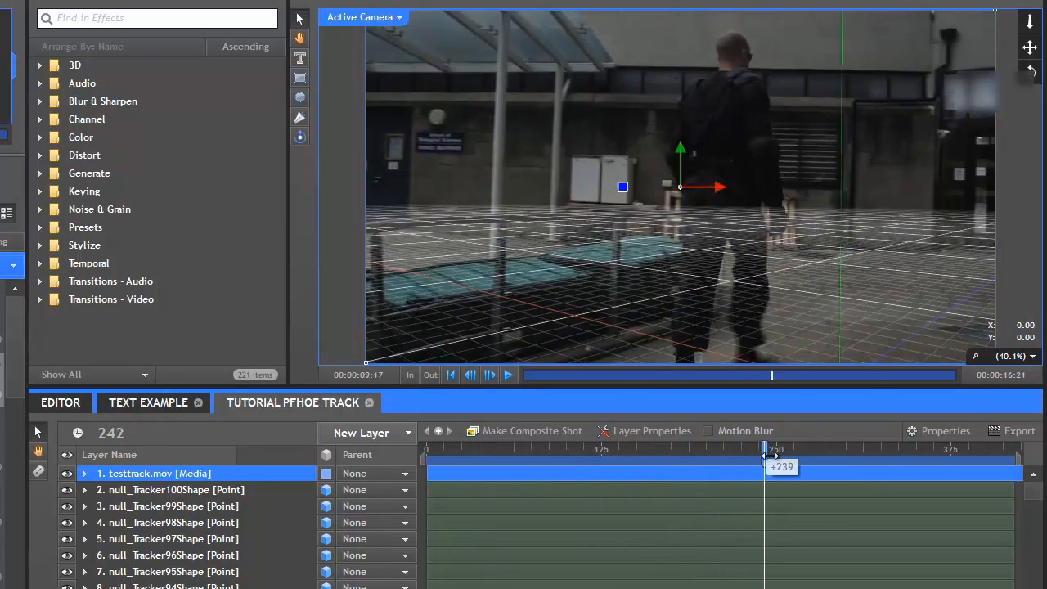
pyautogui.moveTo(770, 451); pyautogui.dragTo(811, 452)
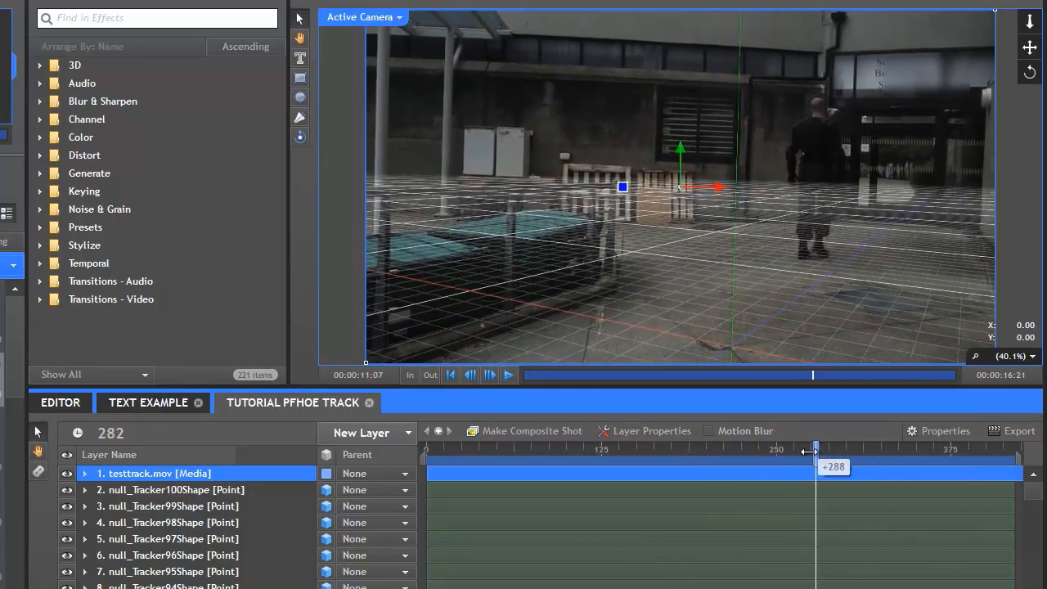
pyautogui.moveTo(811, 448); pyautogui.dragTo(830, 448)
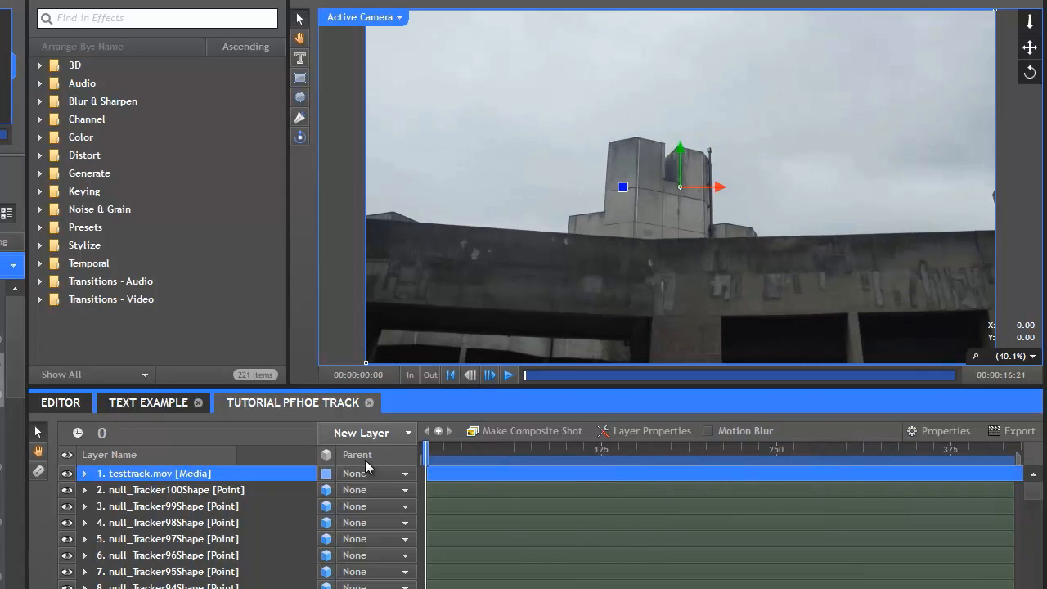
pyautogui.moveTo(348, 471)
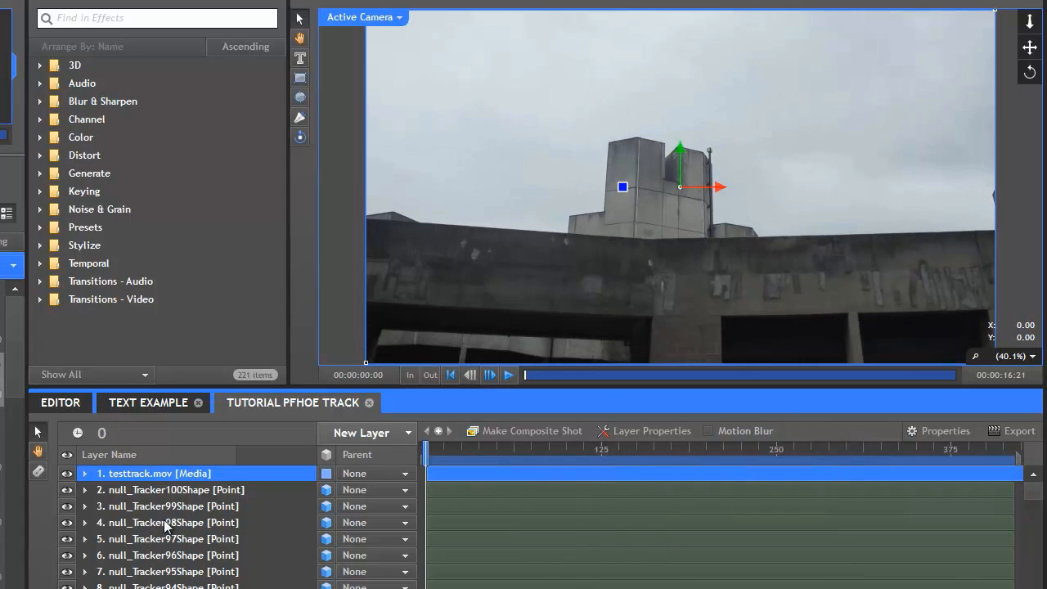
pyautogui.moveTo(164, 525)
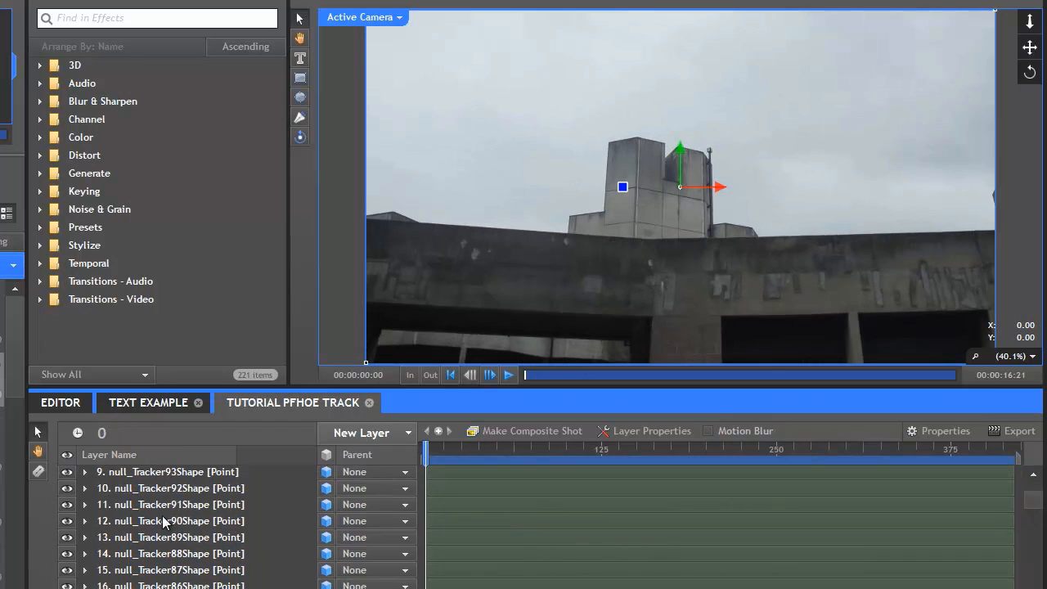
pyautogui.scroll(-3)
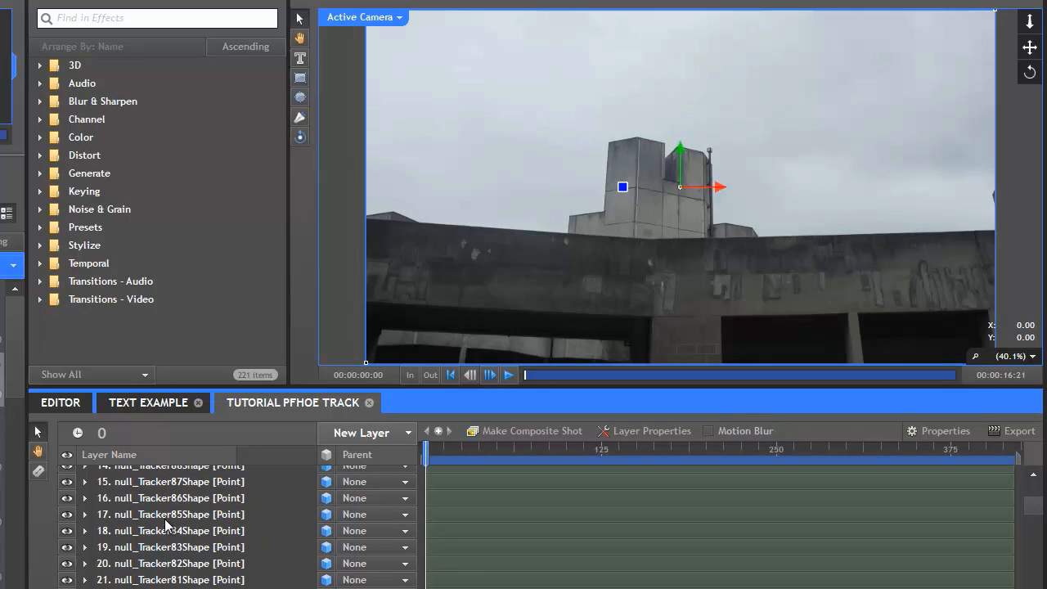
pyautogui.scroll(-3)
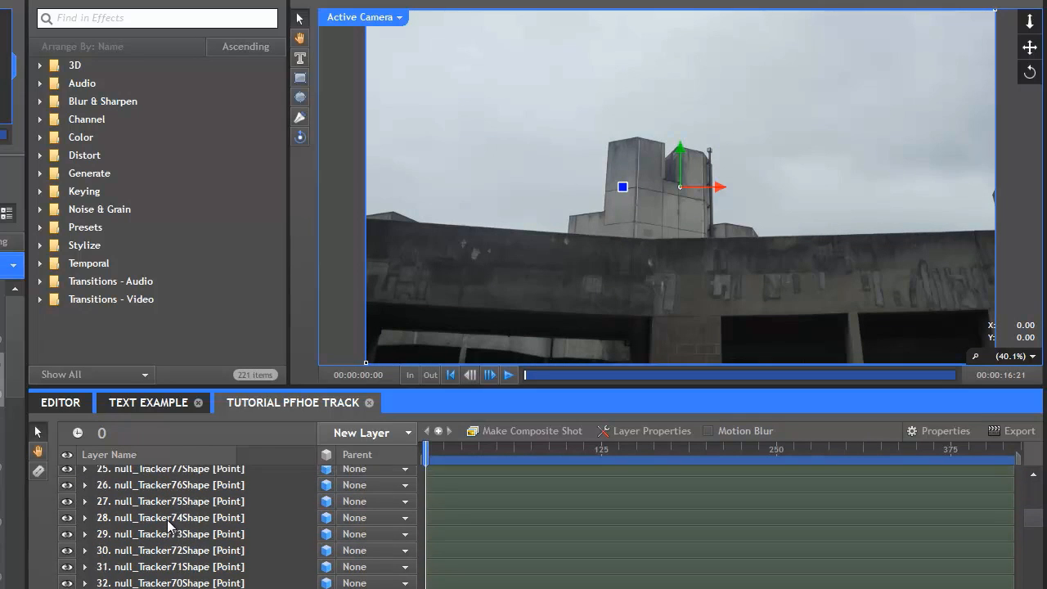
pyautogui.scroll(-3)
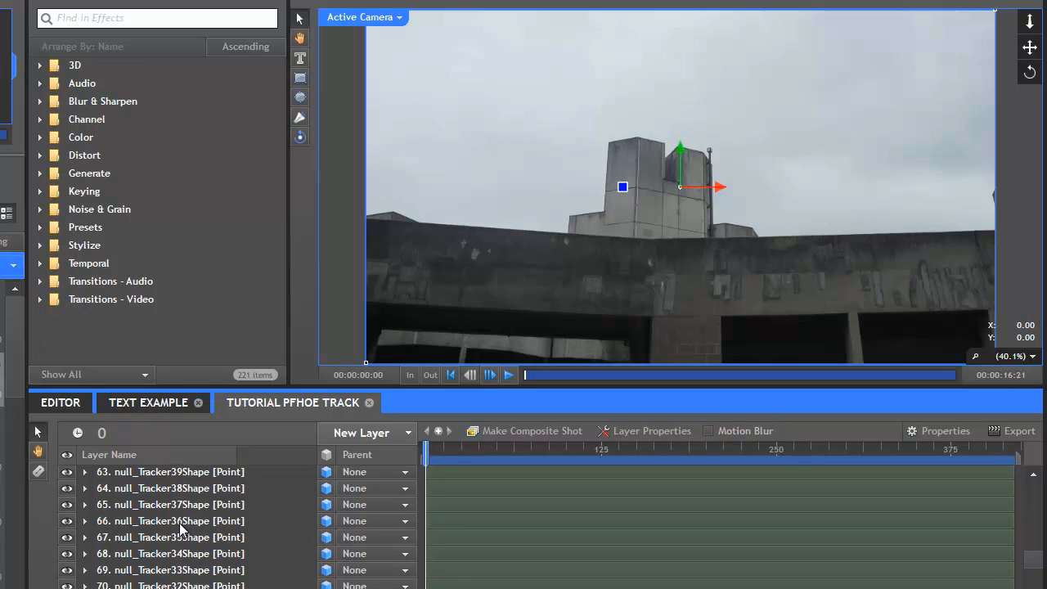
pyautogui.scroll(-3)
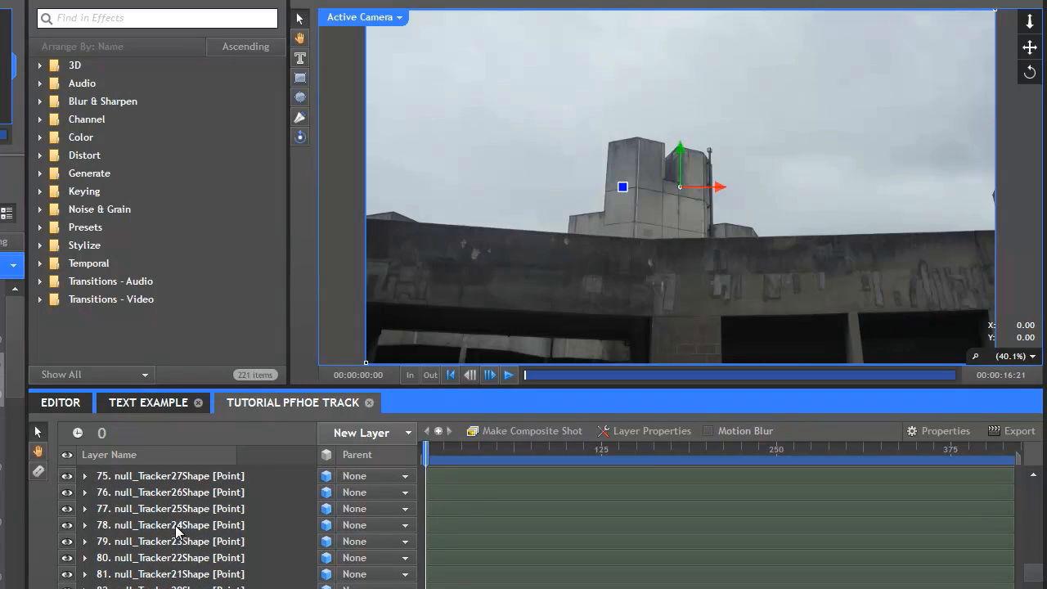
pyautogui.click(170, 572)
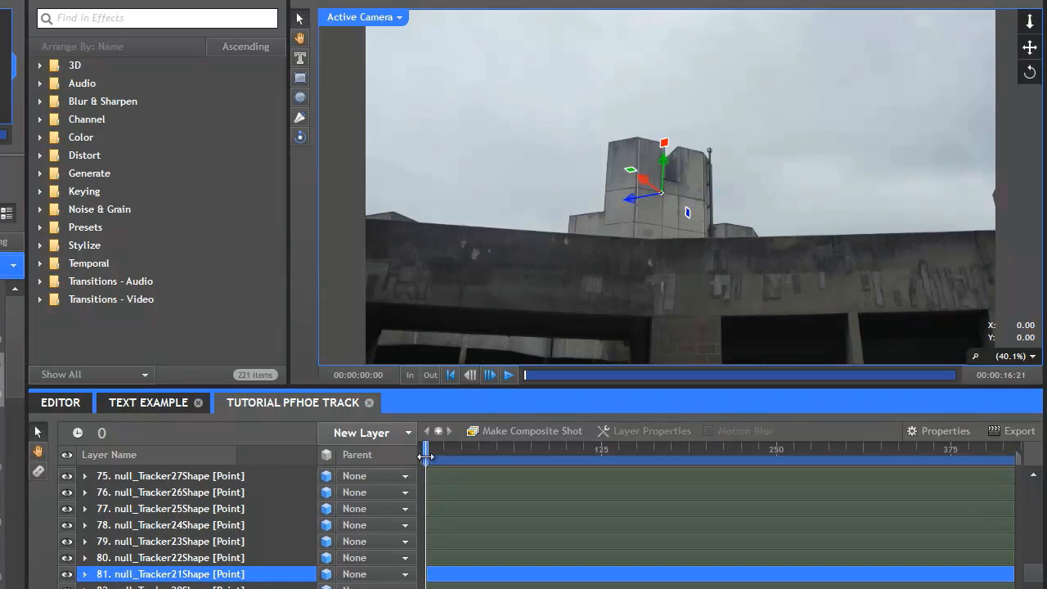
pyautogui.moveTo(425, 449); pyautogui.dragTo(491, 449)
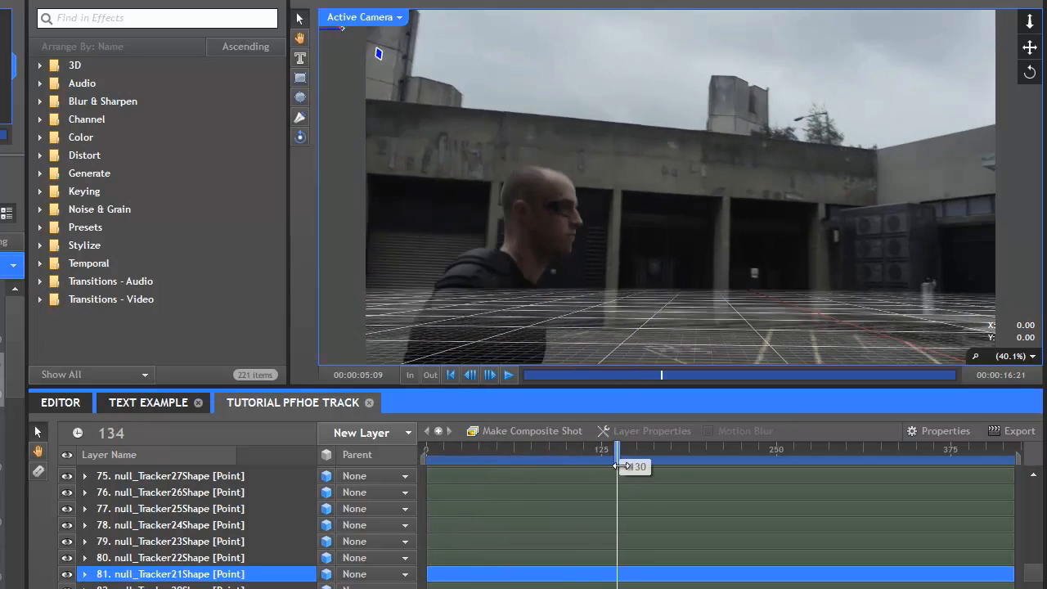
pyautogui.moveTo(618, 466); pyautogui.dragTo(520, 466)
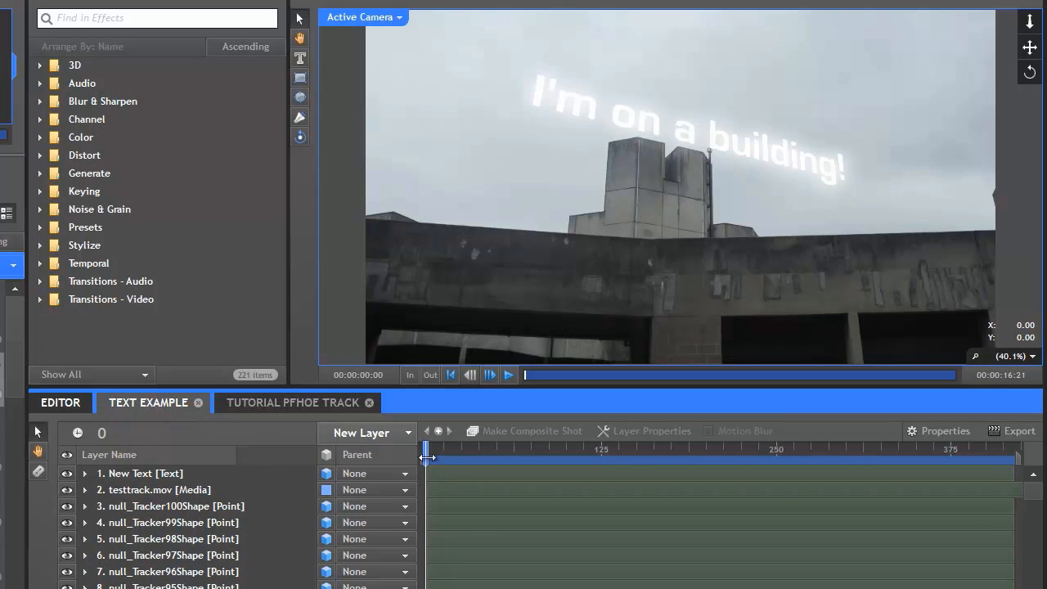
# - Scrub through the Text Example timeline to confirm the 3D text stays locked to the building
pyautogui.moveTo(425, 450); pyautogui.dragTo(478, 450)
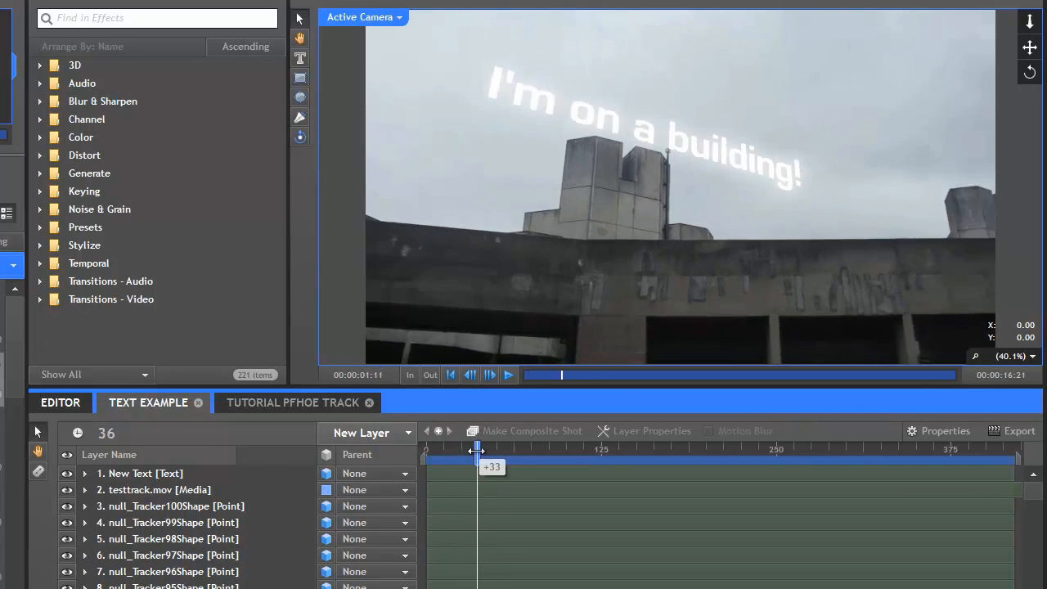
pyautogui.moveTo(478, 448); pyautogui.dragTo(530, 448)
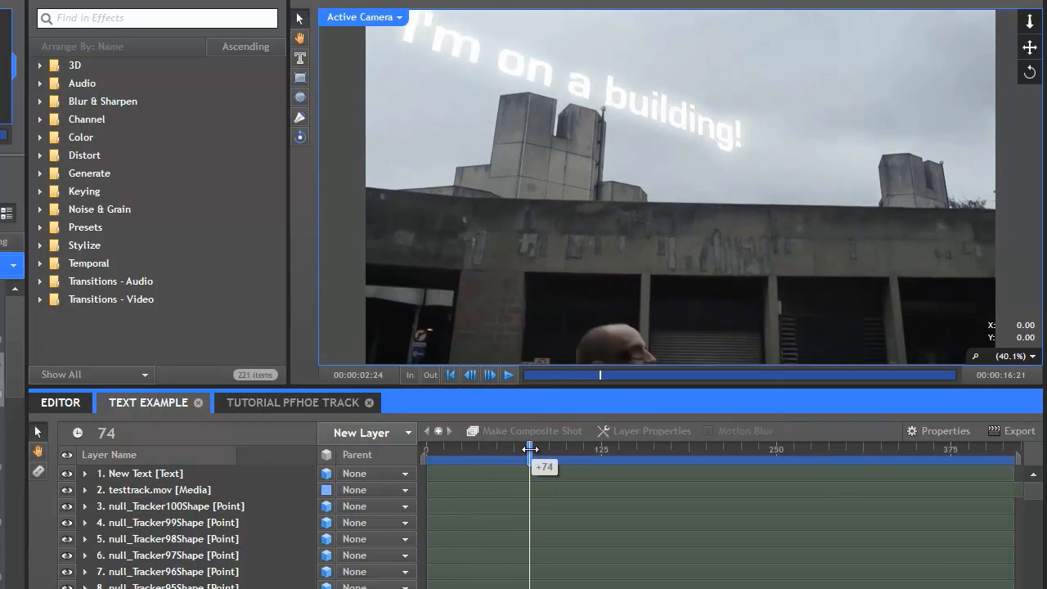
pyautogui.moveTo(530, 448); pyautogui.dragTo(593, 448)
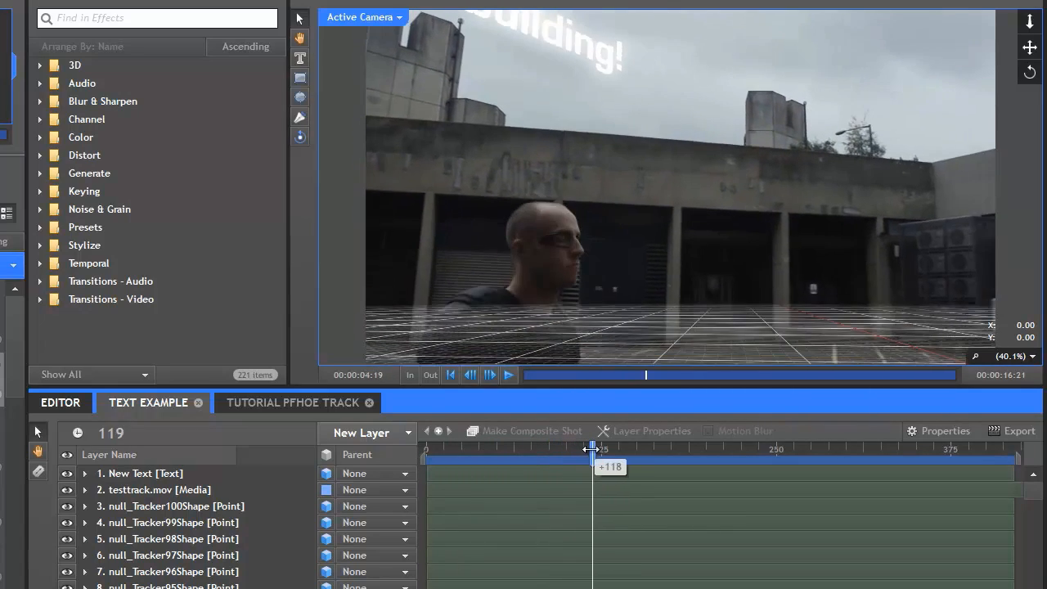
pyautogui.moveTo(592, 449); pyautogui.dragTo(674, 448)
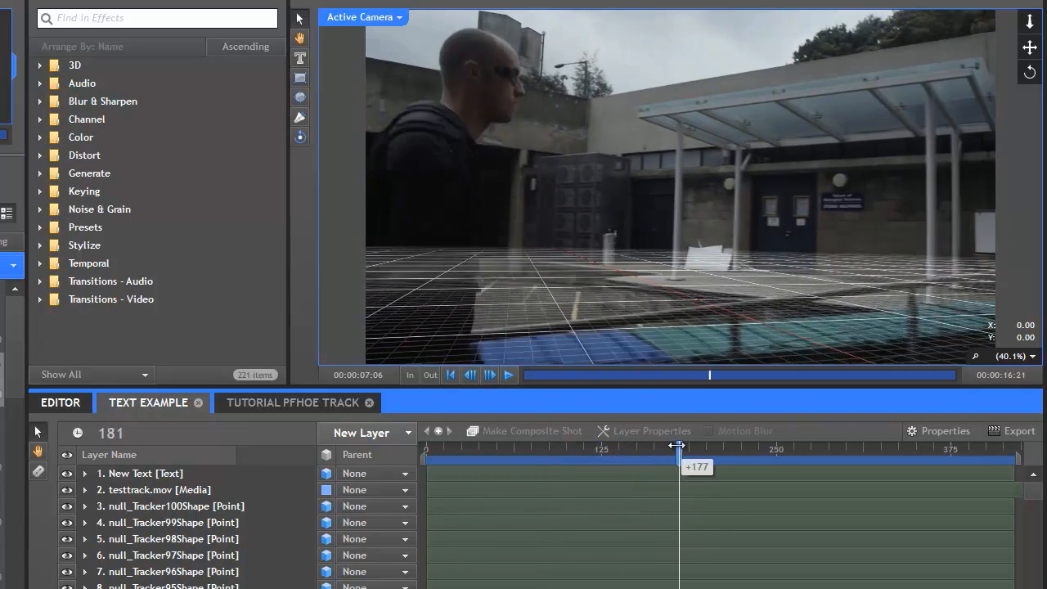
pyautogui.moveTo(677, 448); pyautogui.dragTo(494, 448)
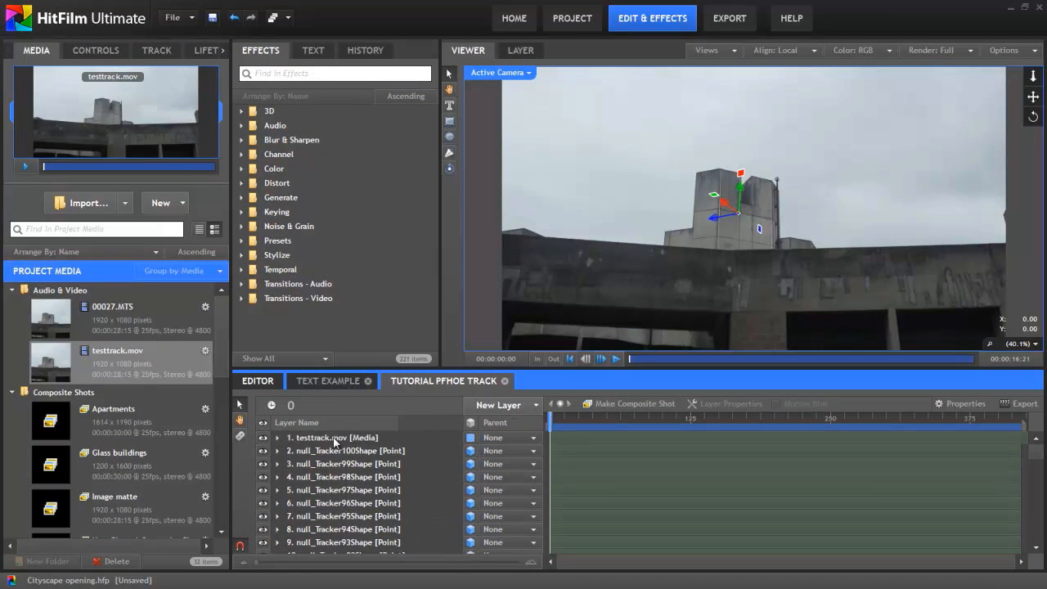
# - Convert testtrack.mov into a composite shot named Foreground and search for the Luminance Key effect
pyautogui.rightClick(334, 439)
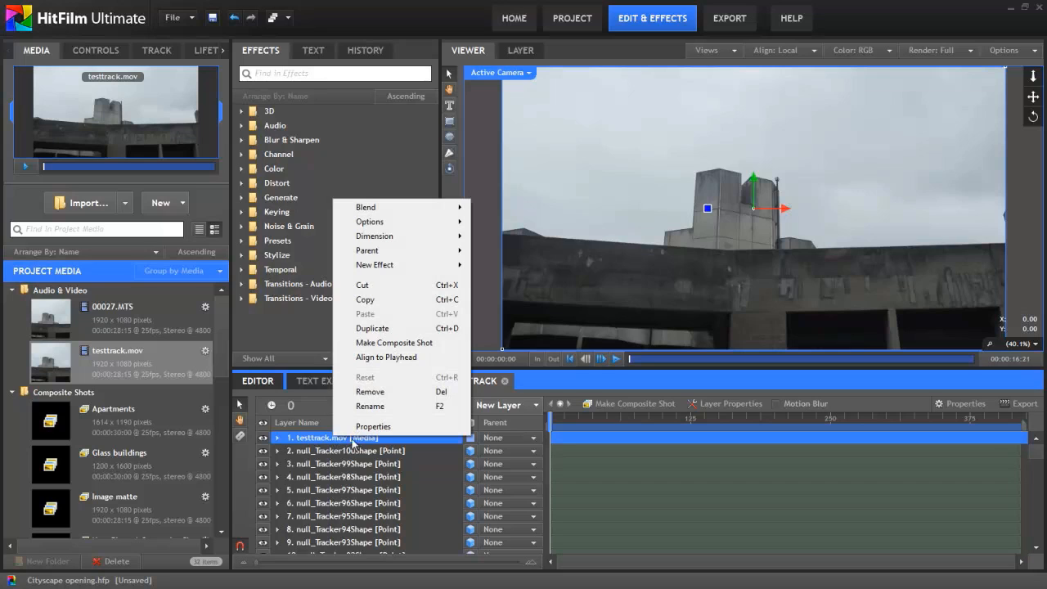
pyautogui.click(393, 342)
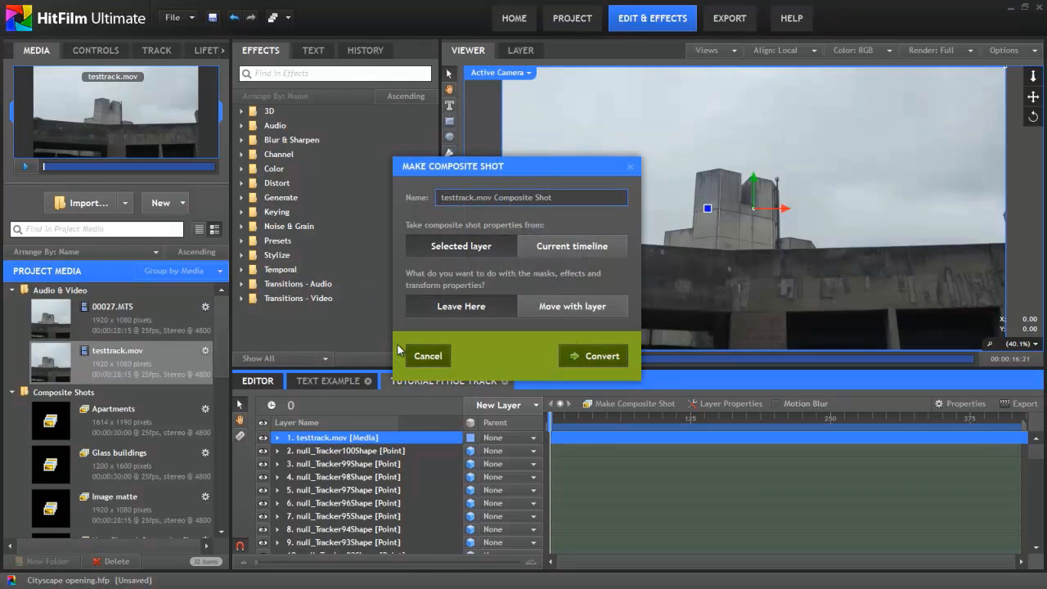
pyautogui.write('Foreground')
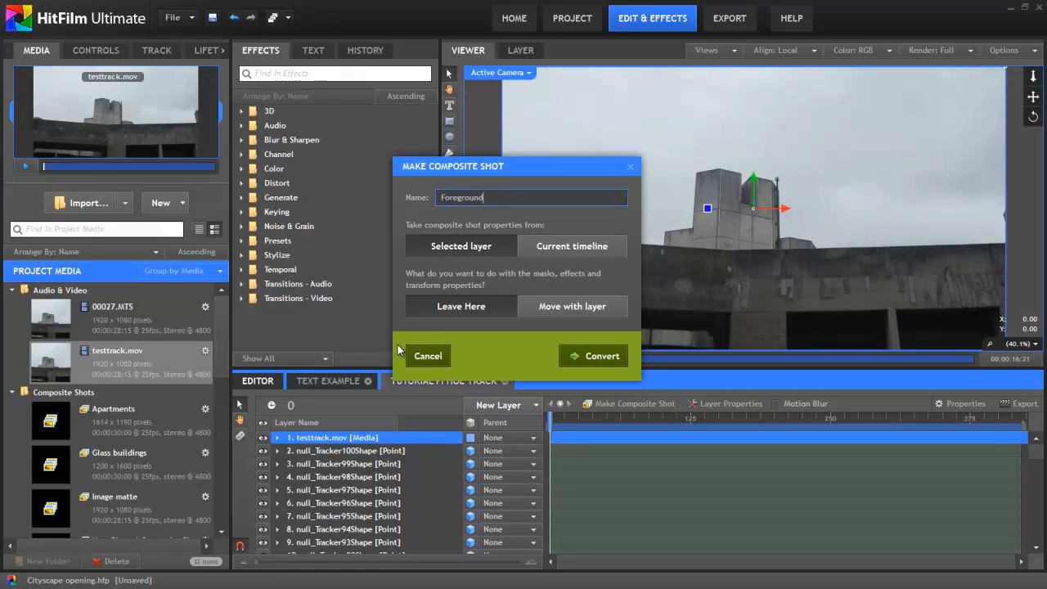
pyautogui.click(592, 357)
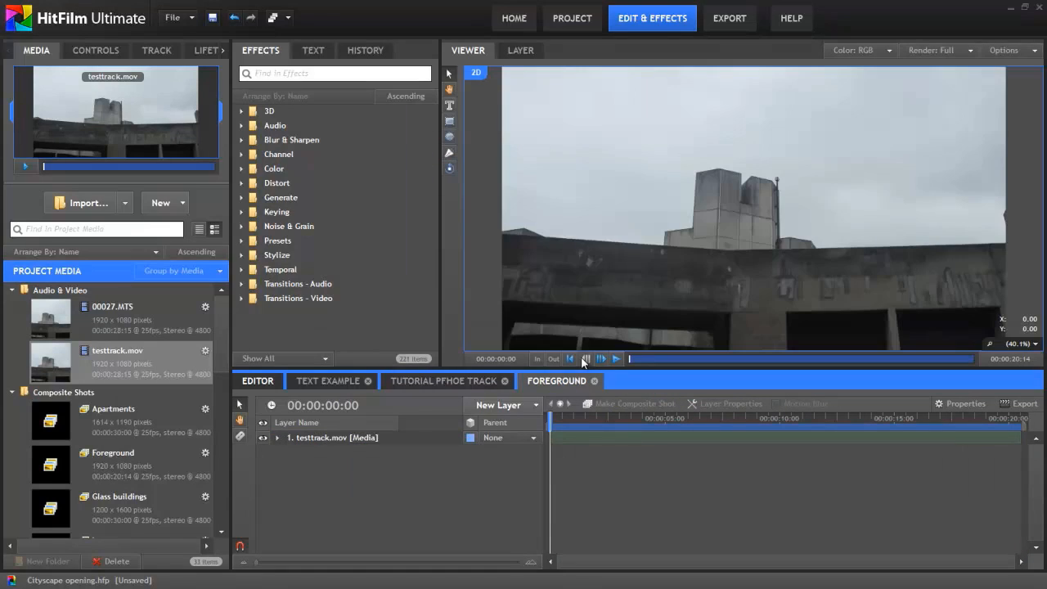
pyautogui.write('lumin')
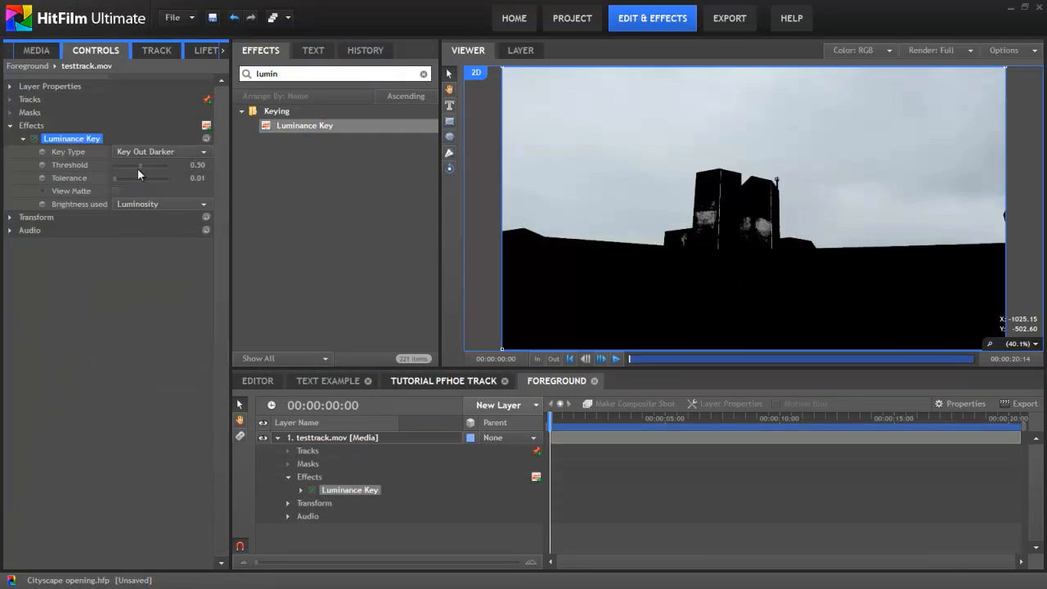
# - Set Luminance Key to Key Out Brighter, then add Matte Cleaner with increased Smooth
pyautogui.click(161, 150)
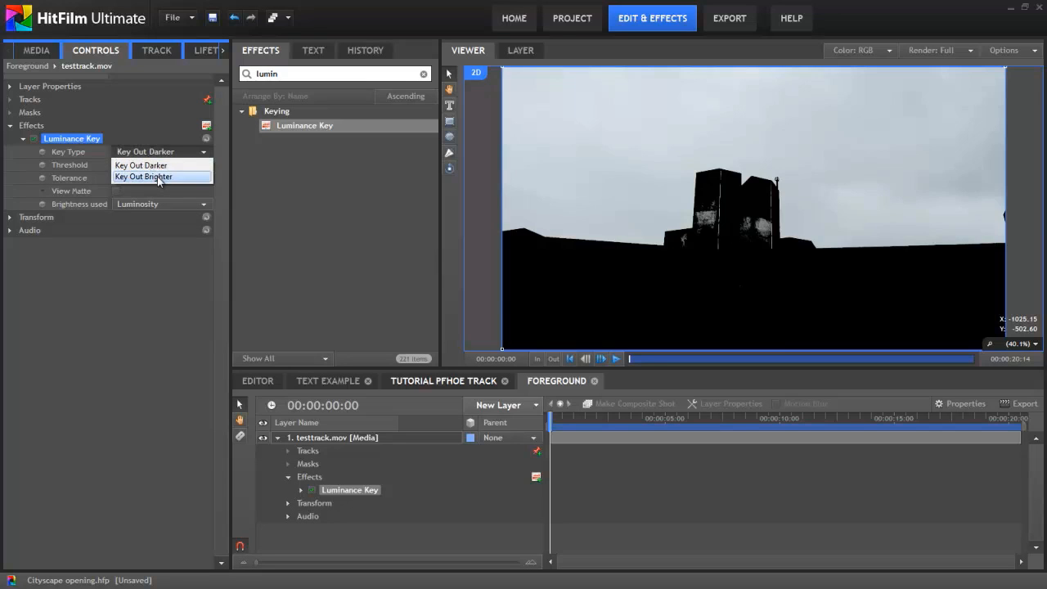
pyautogui.click(144, 177)
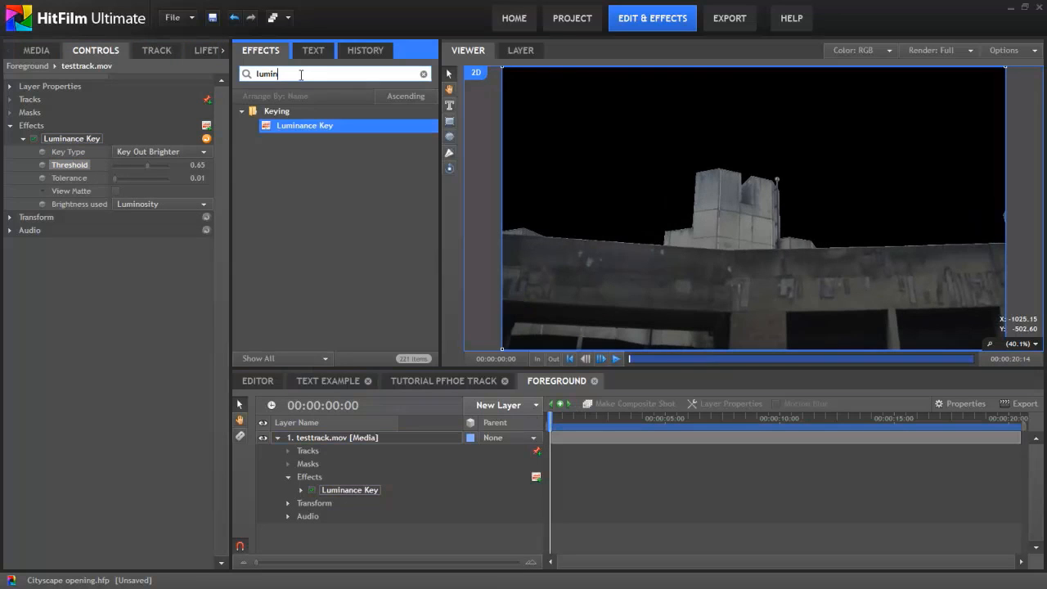
pyautogui.write('matte')
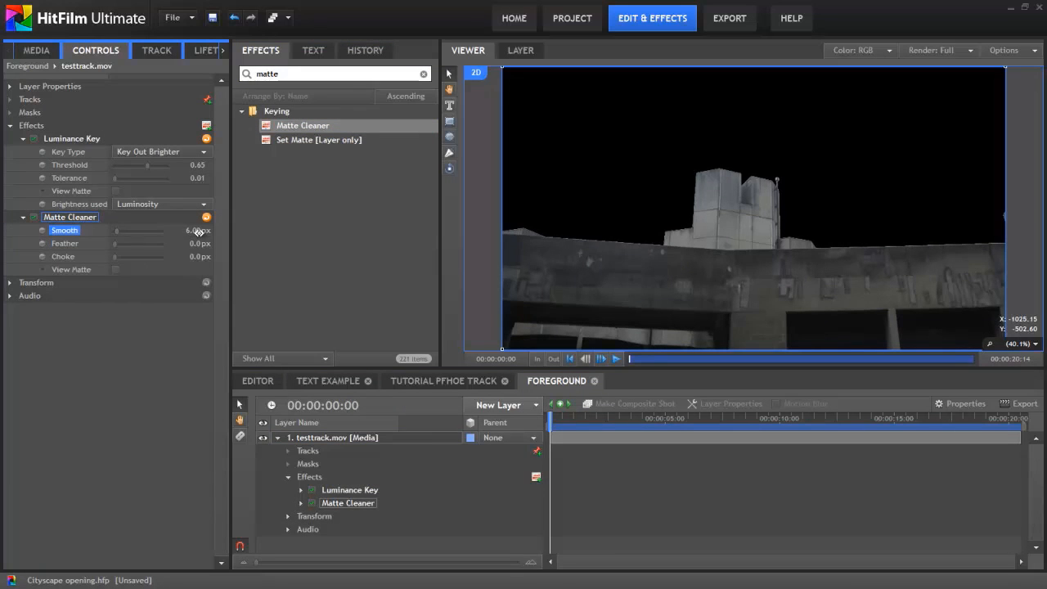
pyautogui.moveTo(193, 228); pyautogui.dragTo(199, 229)
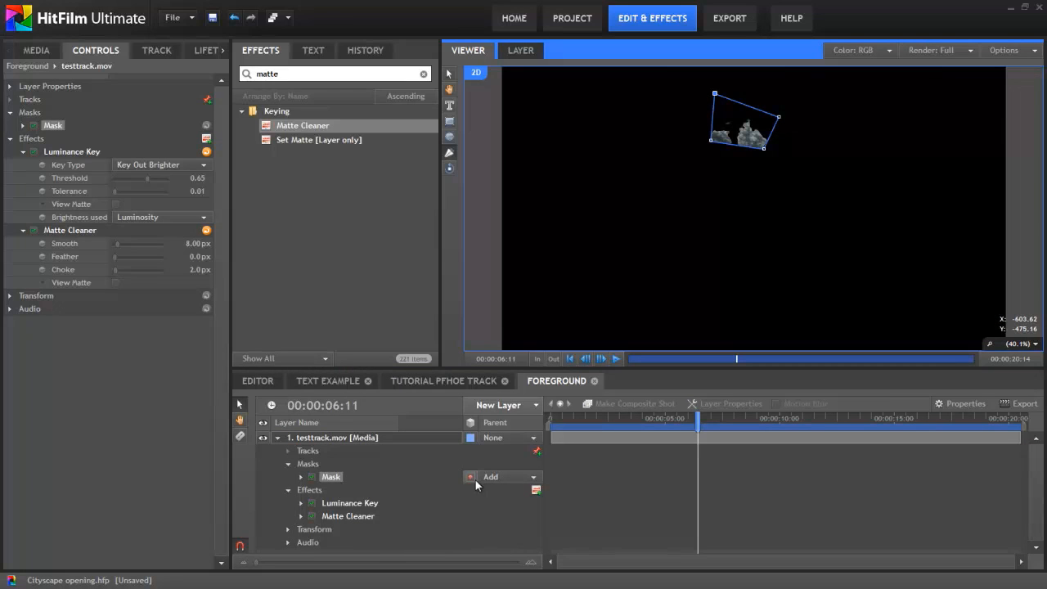
# - Add a second mask on testtrack.mov set to Subtract its area
pyautogui.click(491, 476)
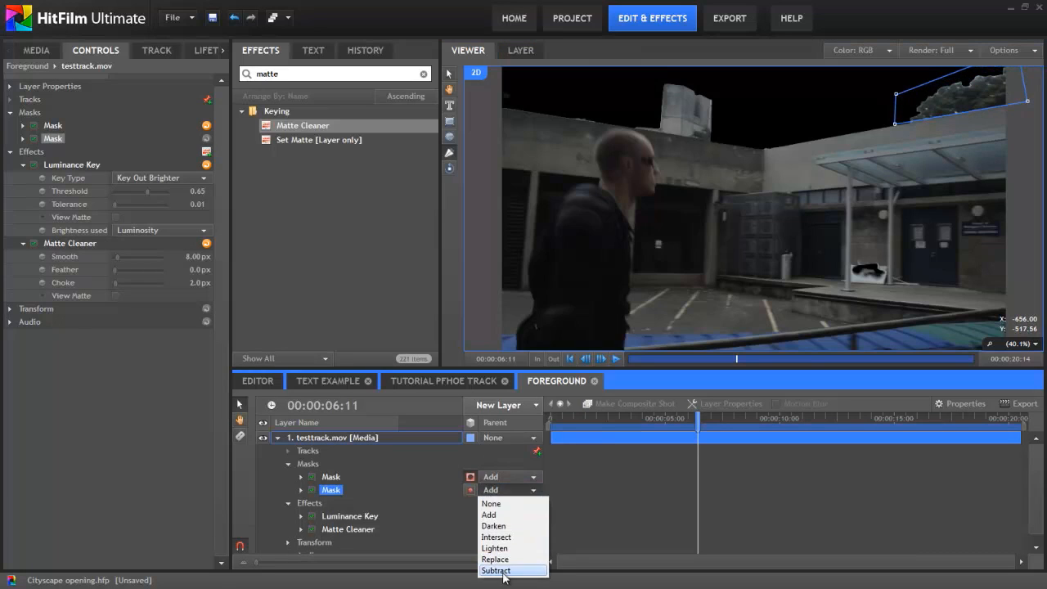
pyautogui.click(441, 379)
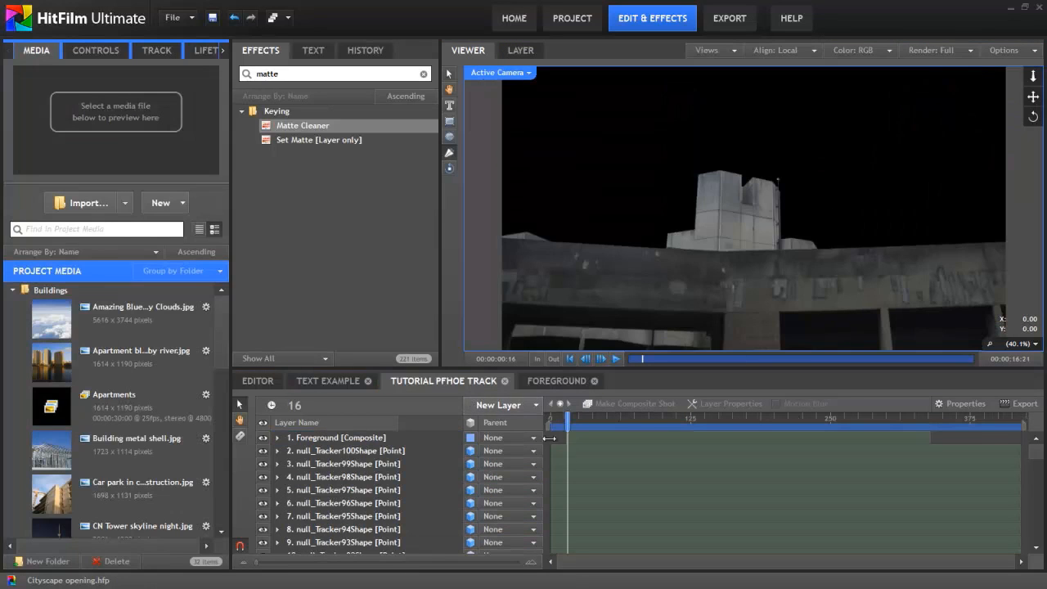
pyautogui.moveTo(559, 435)
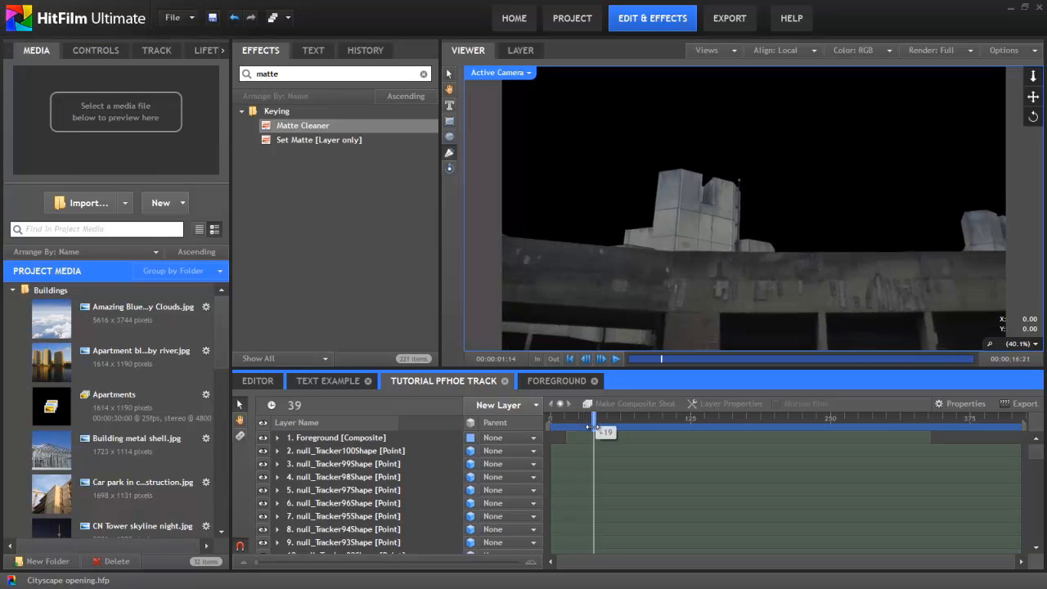
pyautogui.moveTo(592, 429); pyautogui.dragTo(723, 429)
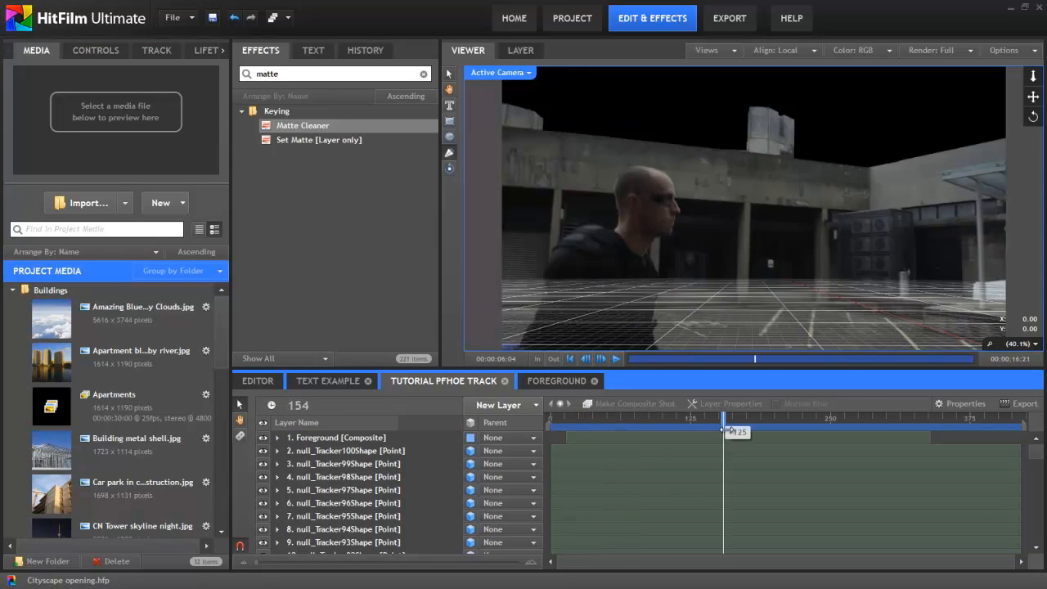
pyautogui.moveTo(723, 428); pyautogui.dragTo(620, 429)
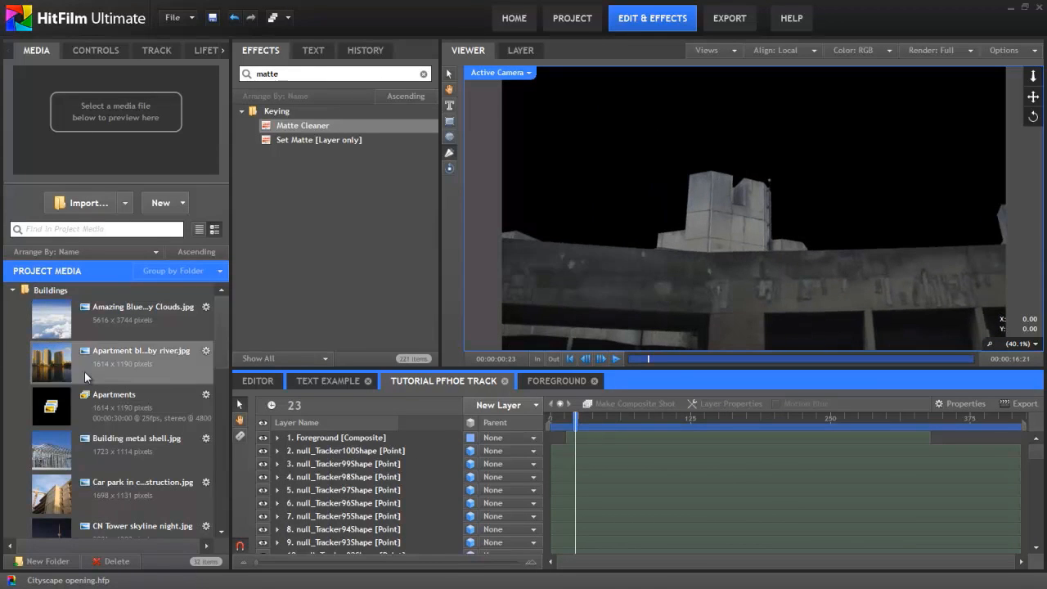
pyautogui.click(144, 312)
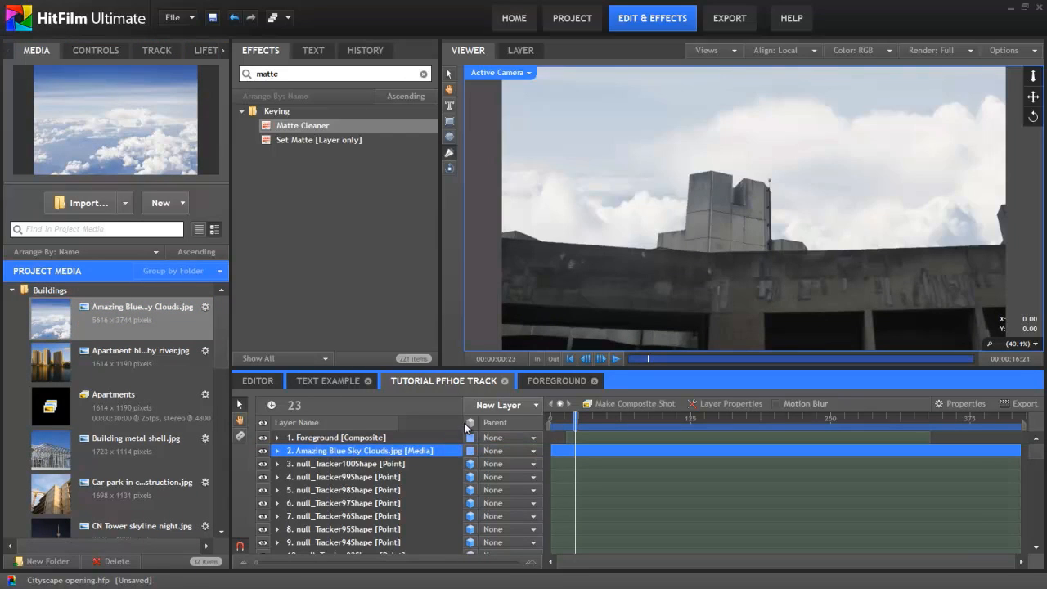
# - Scrub the shot to check how the cloud sky sits behind the building
pyautogui.moveTo(576, 432); pyautogui.dragTo(585, 432)
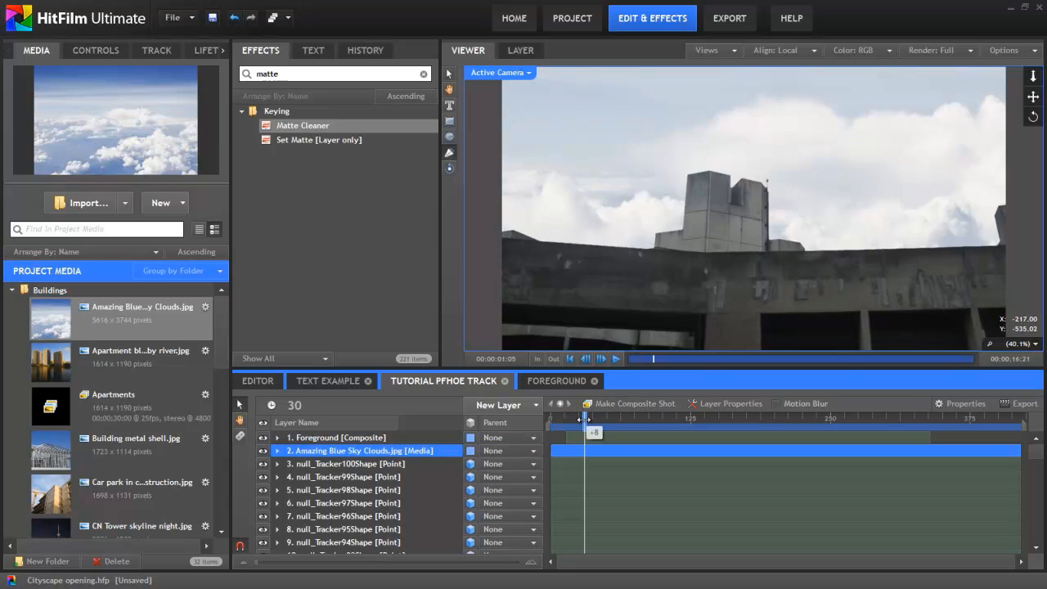
pyautogui.moveTo(585, 419); pyautogui.dragTo(641, 419)
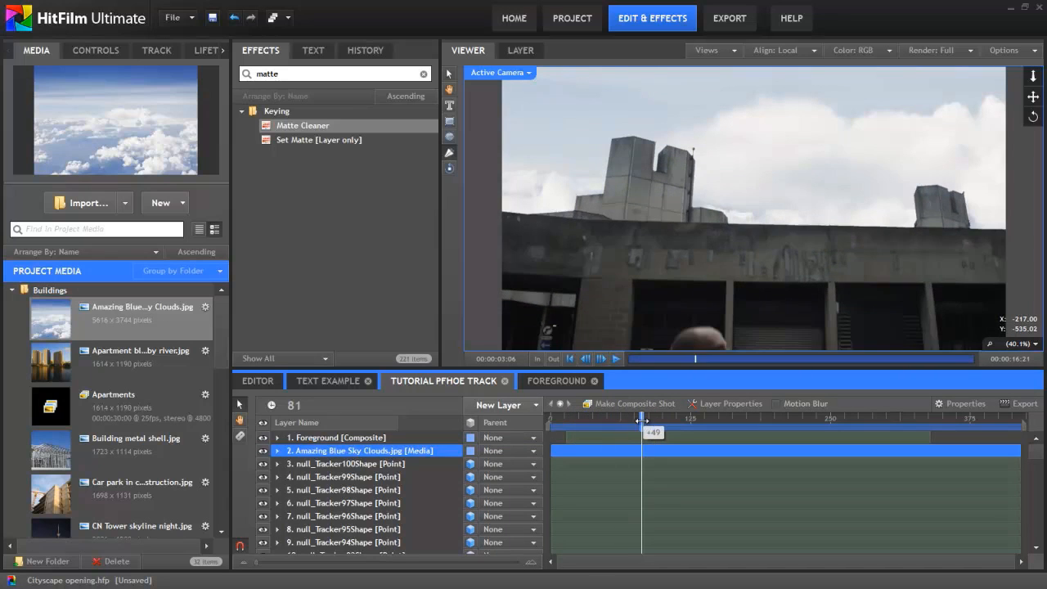
pyautogui.moveTo(641, 432); pyautogui.dragTo(726, 432)
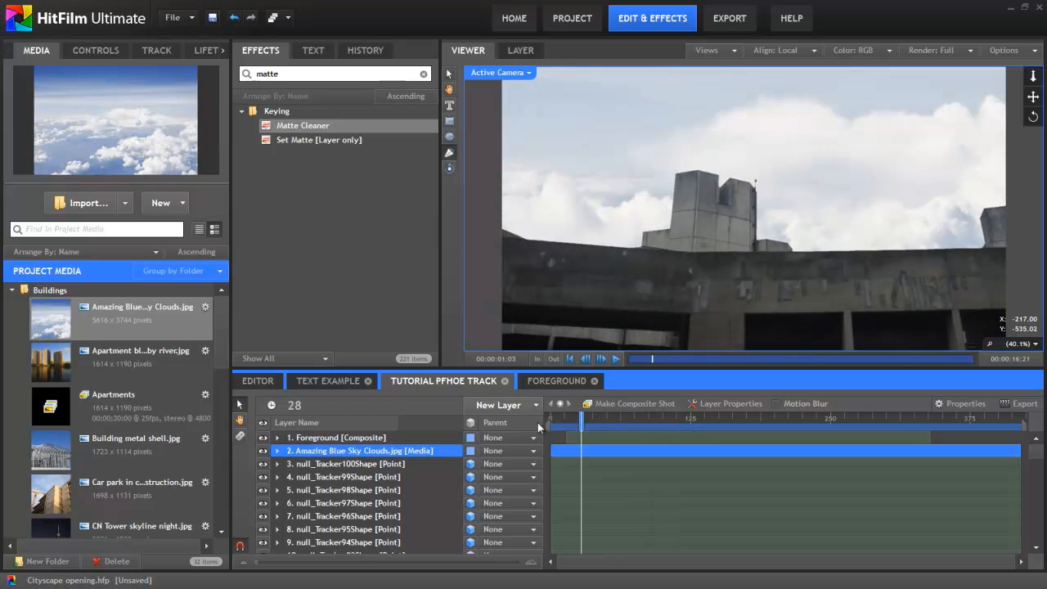
# - Change the Amazing Blue Sky Clouds layer to a 3D Plane and check it later in the shot
pyautogui.click(533, 451)
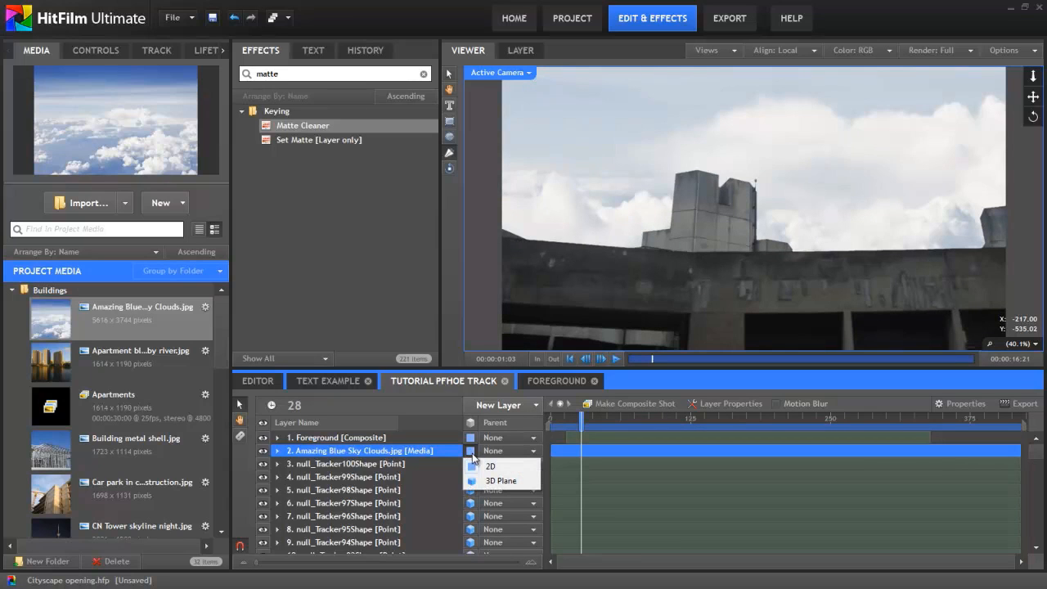
pyautogui.click(490, 466)
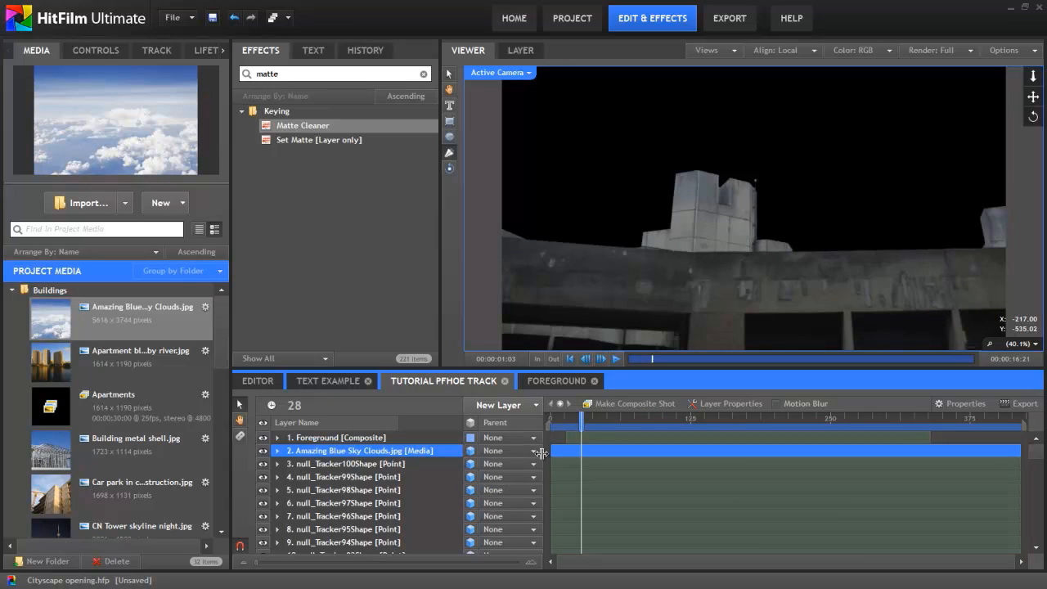
pyautogui.moveTo(579, 422); pyautogui.dragTo(636, 422)
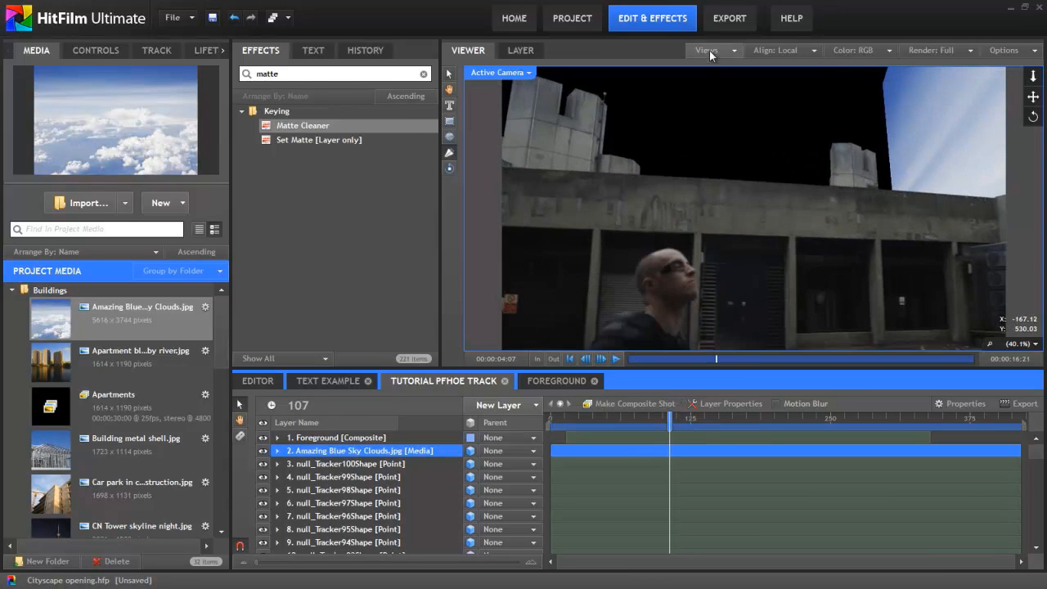
# - Switch to a dual viewer layout, reposition the sky layer in 3D, then open the Apartments composite
pyautogui.click(713, 49)
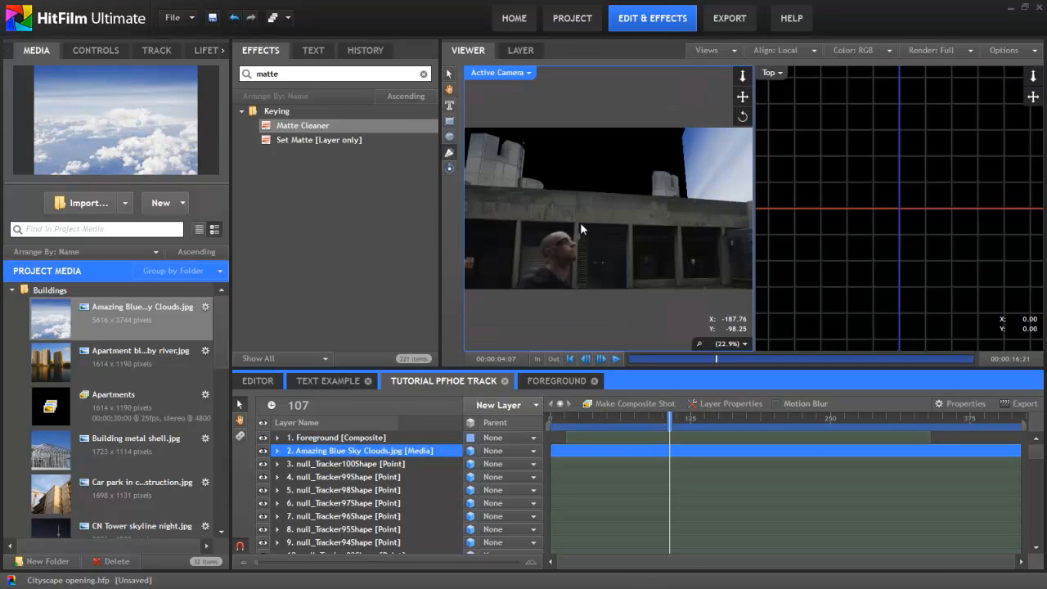
pyautogui.click(520, 49)
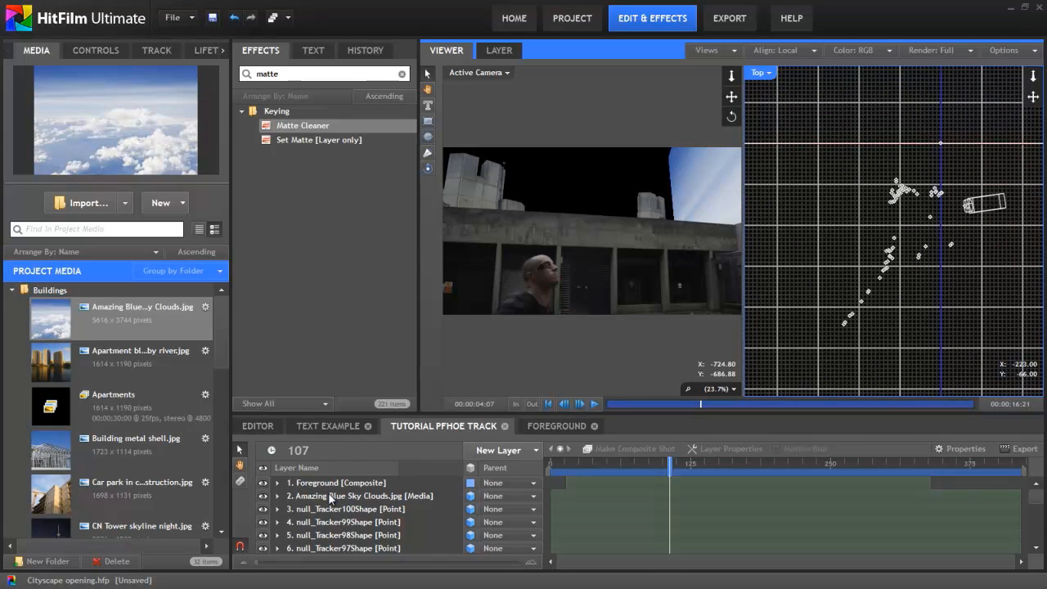
pyautogui.click(360, 496)
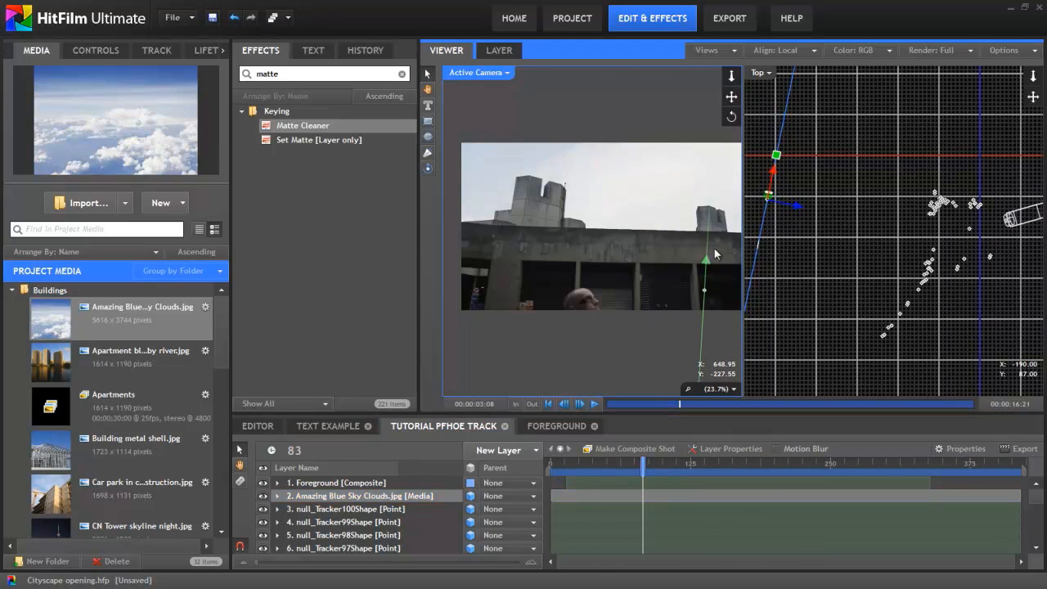
pyautogui.click(123, 361)
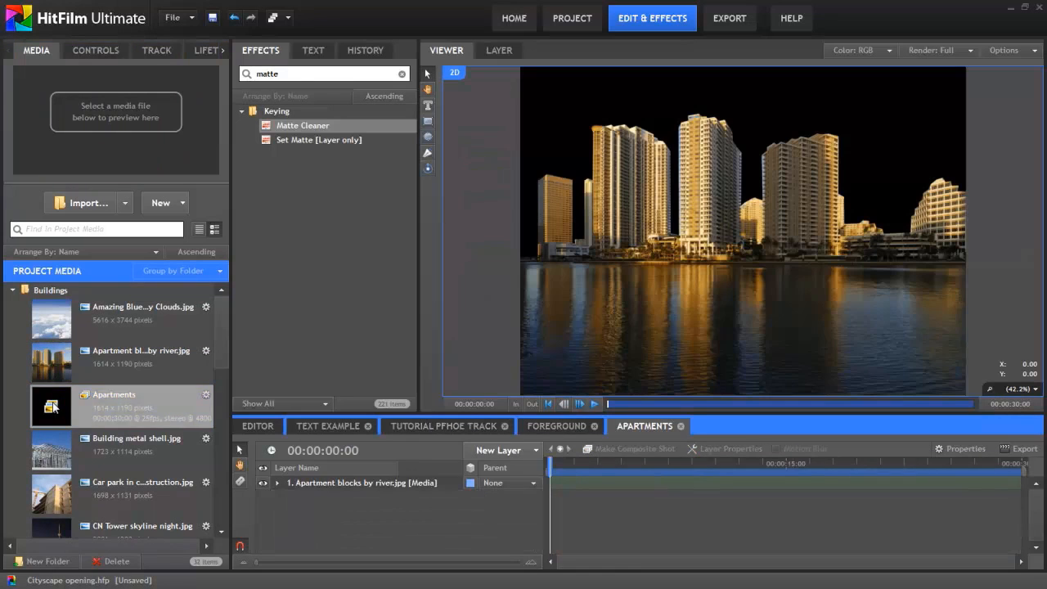
# - Expand the apartment layer's properties and switch to the Tutorial Buildings composite
pyautogui.click(278, 482)
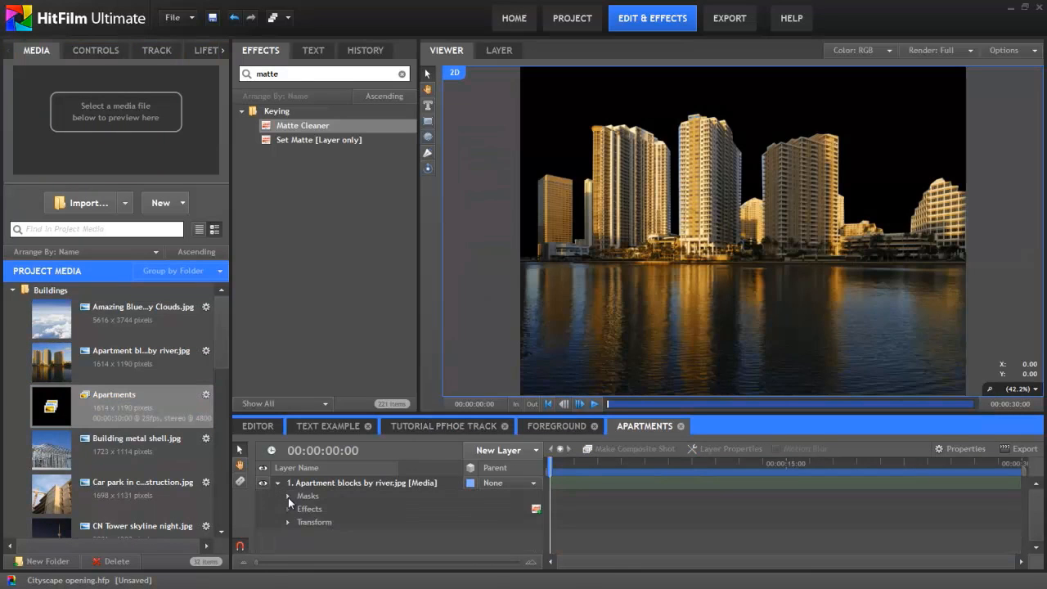
pyautogui.click(288, 495)
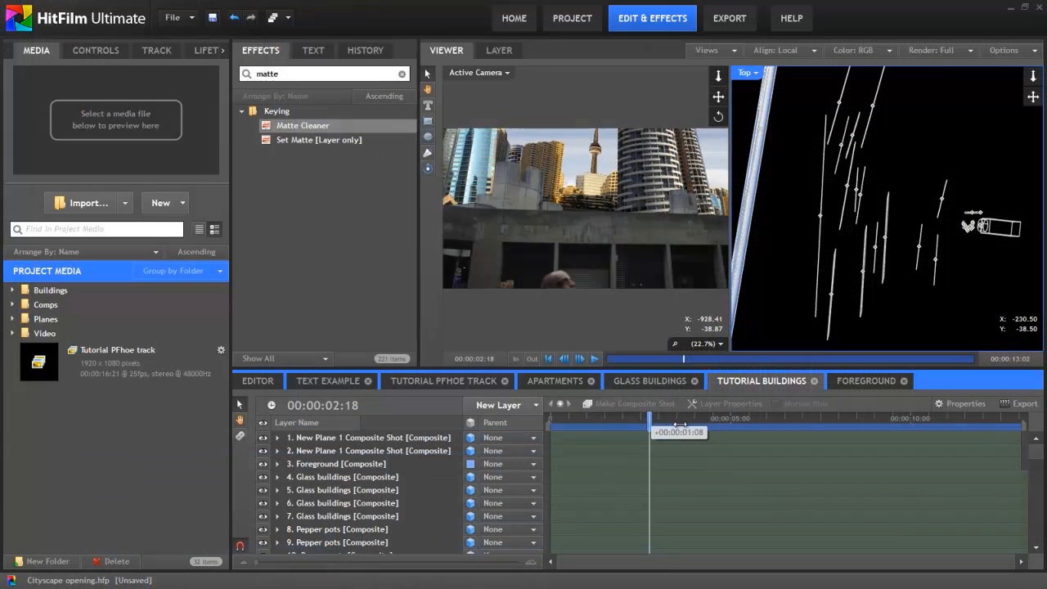
# - Move the playhead to a slightly later frame of the Tutorial Buildings composite
pyautogui.moveTo(651, 432); pyautogui.dragTo(759, 432)
pyautogui.write('blur')
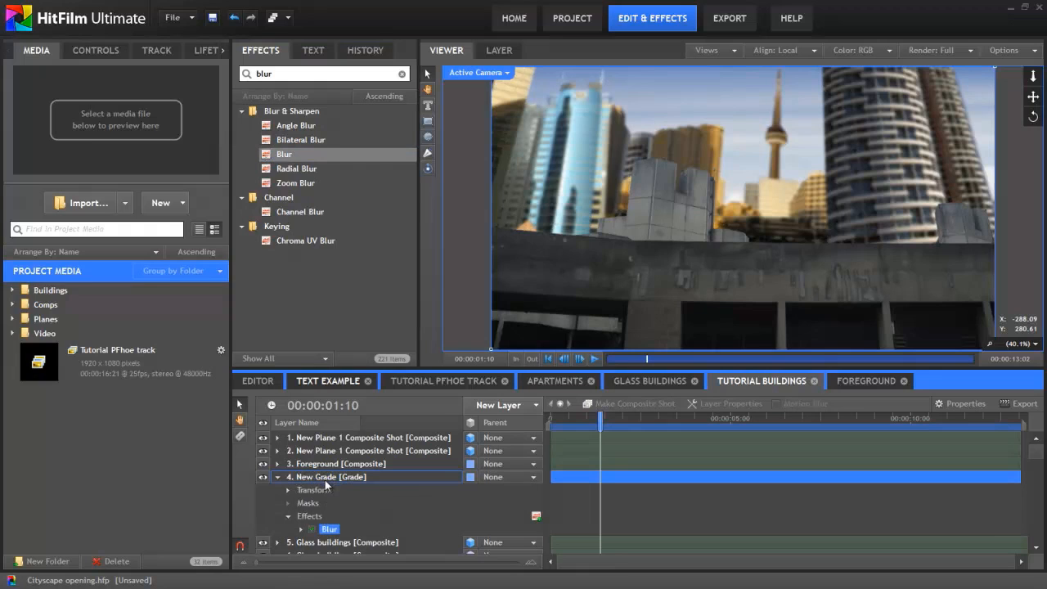
# - Add Color Correction Wheels to the New Grade layer beside Blur and adjust its master Exposure
pyautogui.click(95, 49)
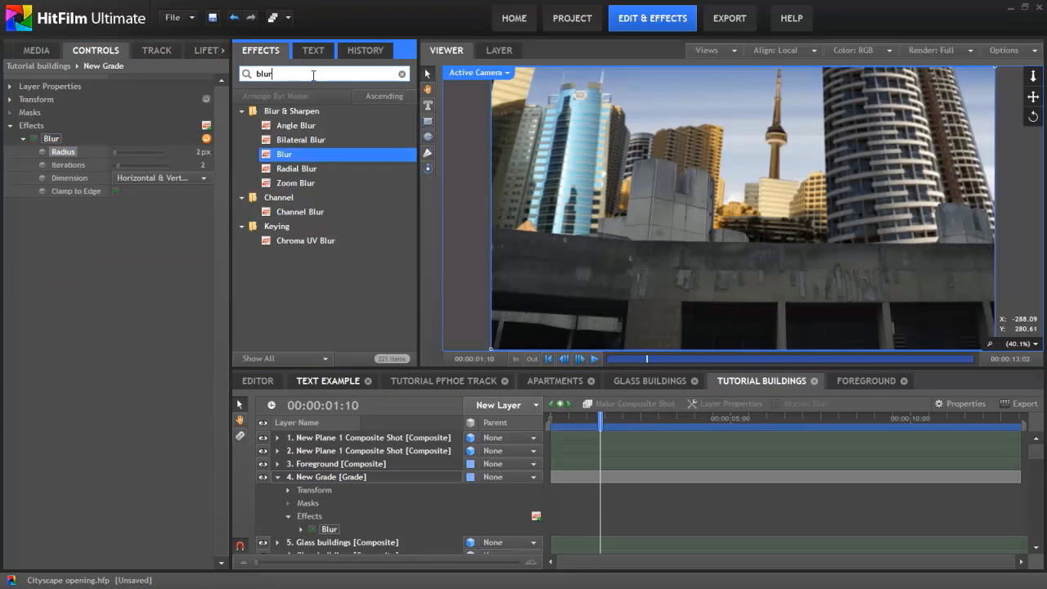
pyautogui.write('colo')
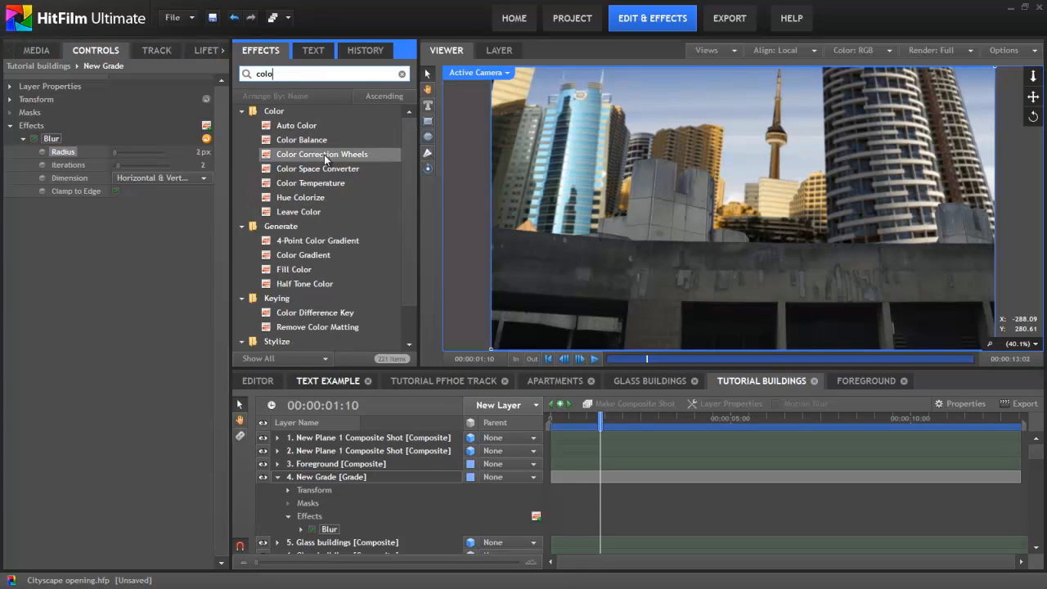
pyautogui.doubleClick(321, 153)
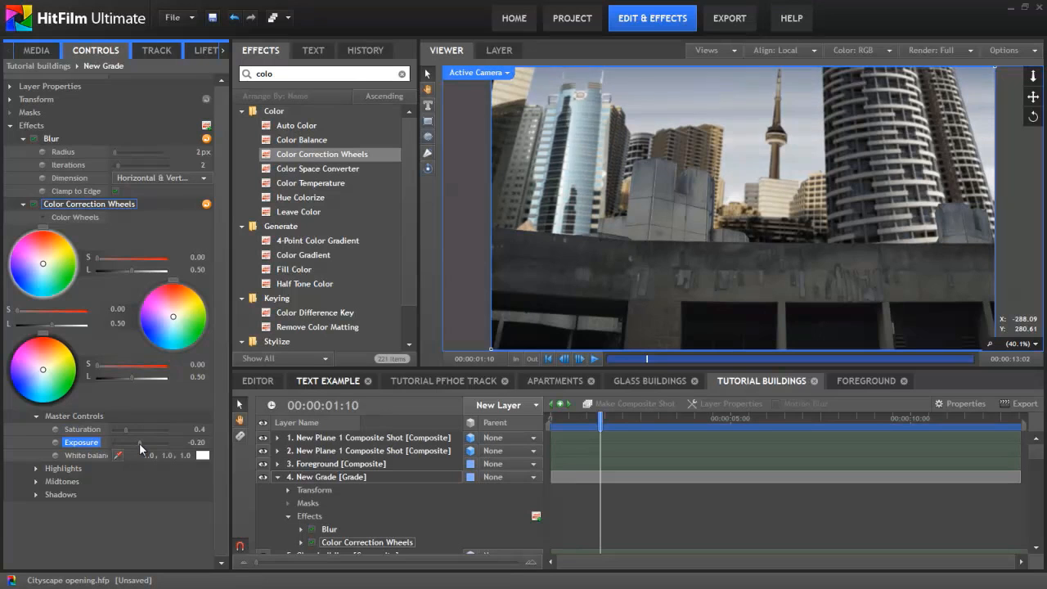
pyautogui.moveTo(143, 441); pyautogui.dragTo(115, 442)
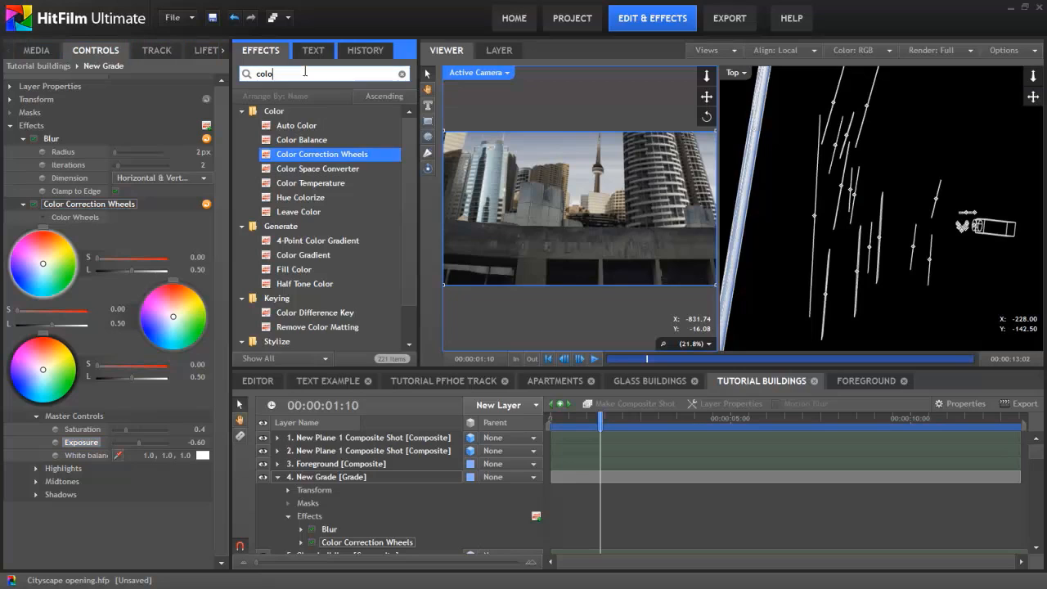
# - Add a Fluffy Cloud effect layer to the composite and select it for positioning
pyautogui.write('fluffy')
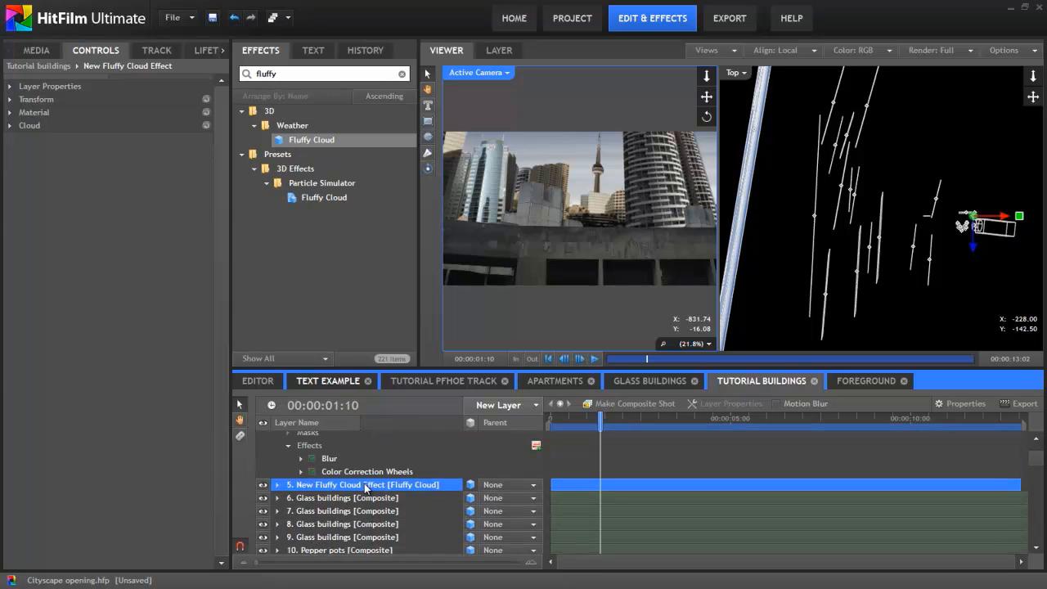
pyautogui.click(36, 100)
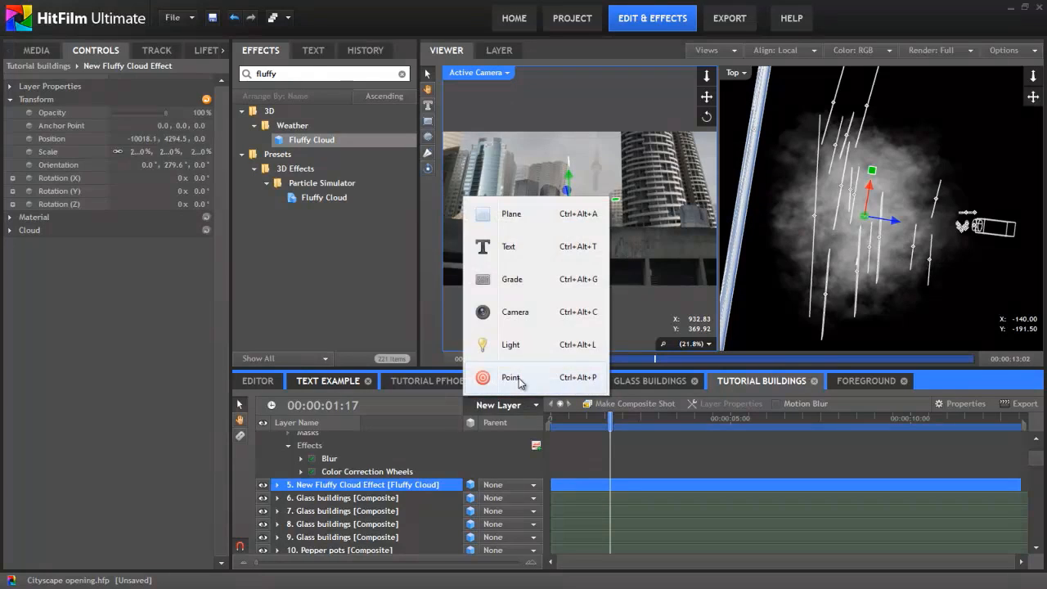
# - Add a New Point layer, then begin adding the Sun plane layer
pyautogui.click(510, 376)
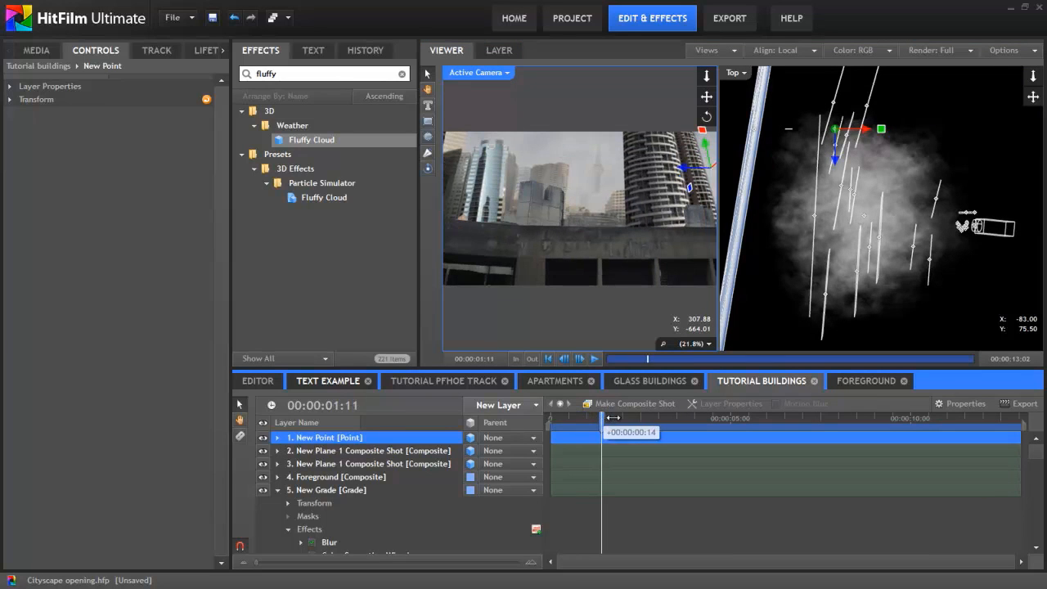
pyautogui.click(497, 406)
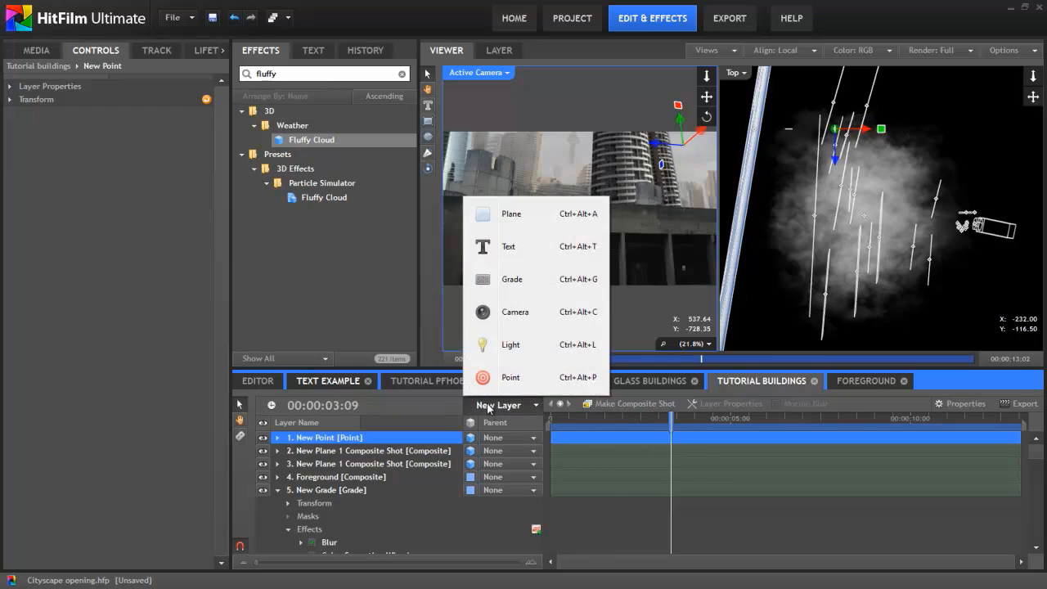
pyautogui.moveTo(510, 212)
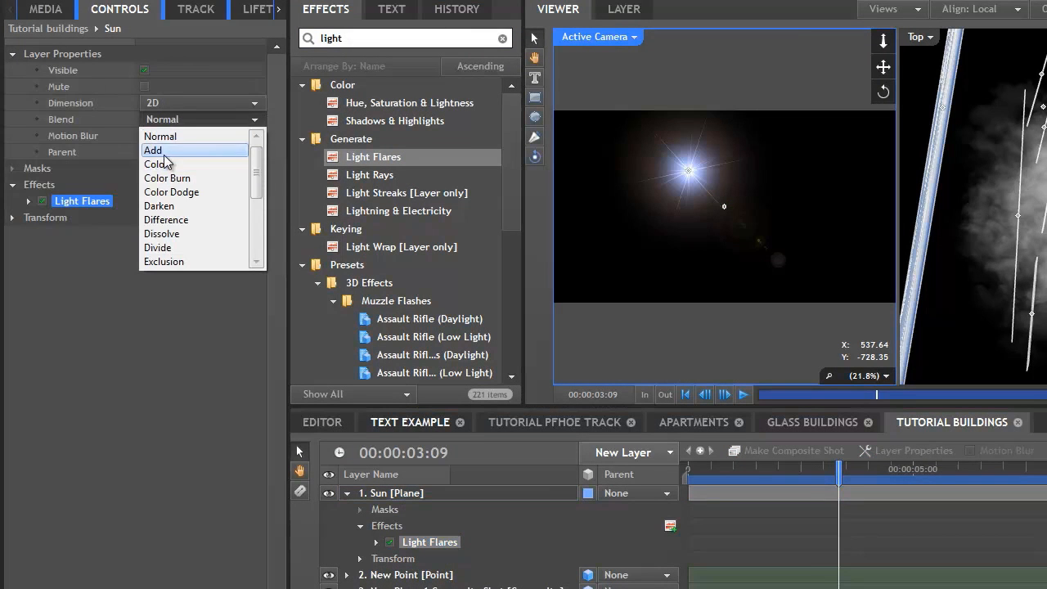
# - Set the flare's Blend to Add, hotspot Use Layer to New Point with Center 0.0, and scrub to check
pyautogui.click(154, 150)
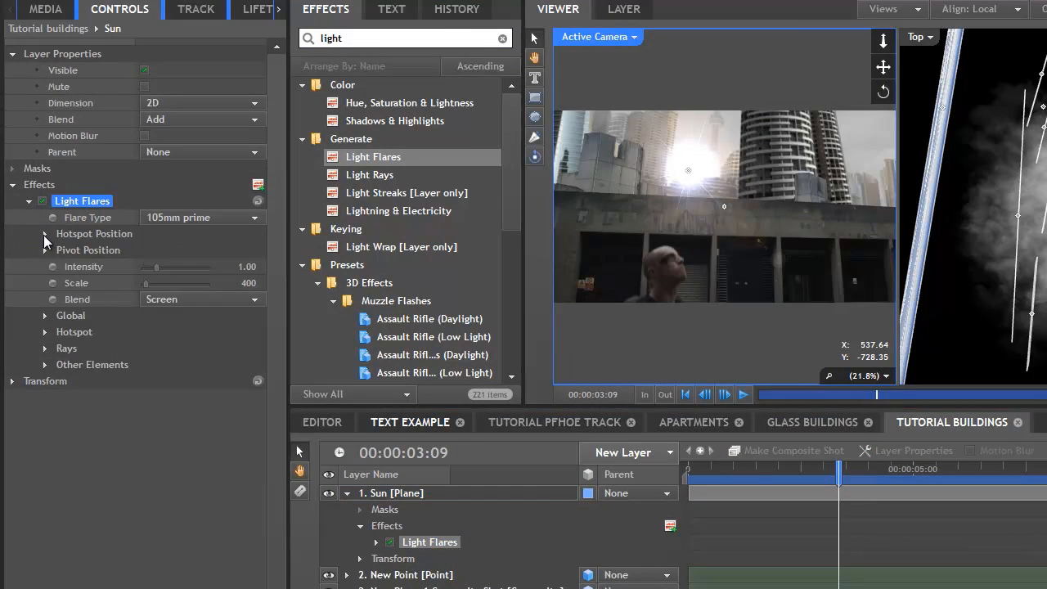
pyautogui.click(203, 265)
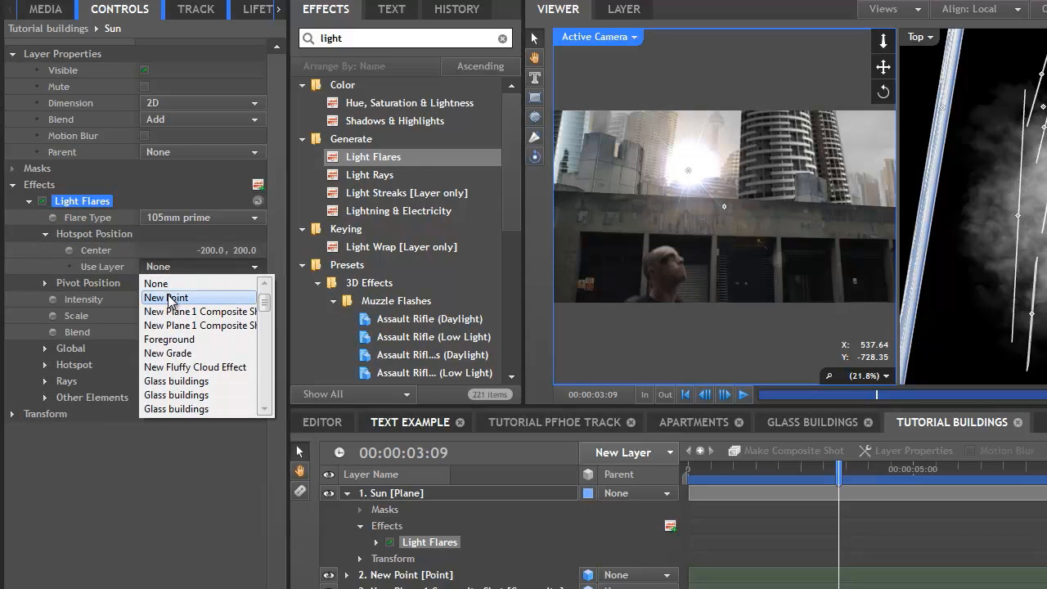
pyautogui.click(167, 298)
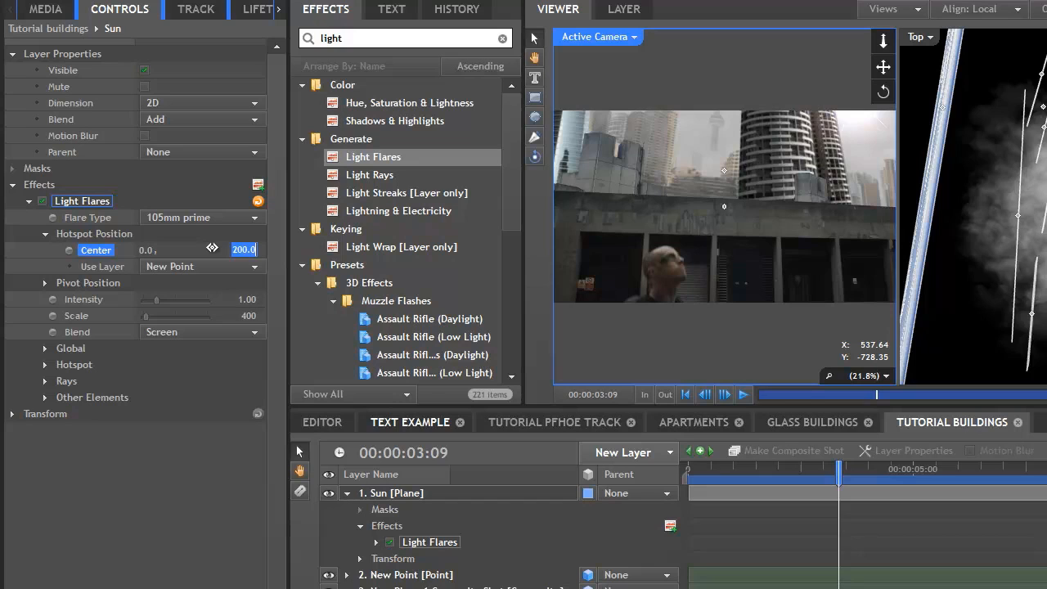
pyautogui.write('0.0')
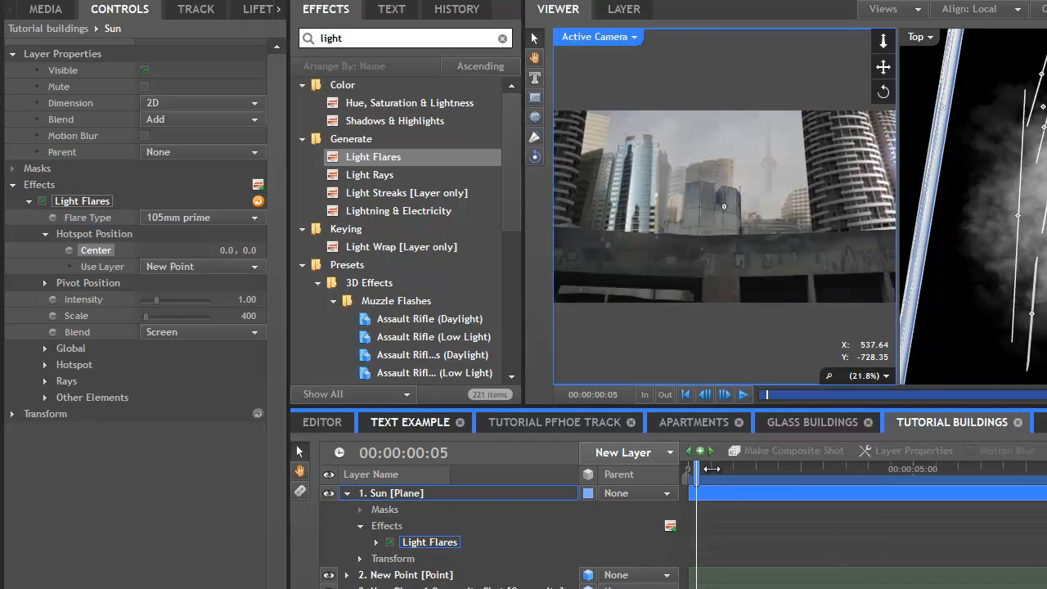
pyautogui.moveTo(695, 468); pyautogui.dragTo(765, 468)
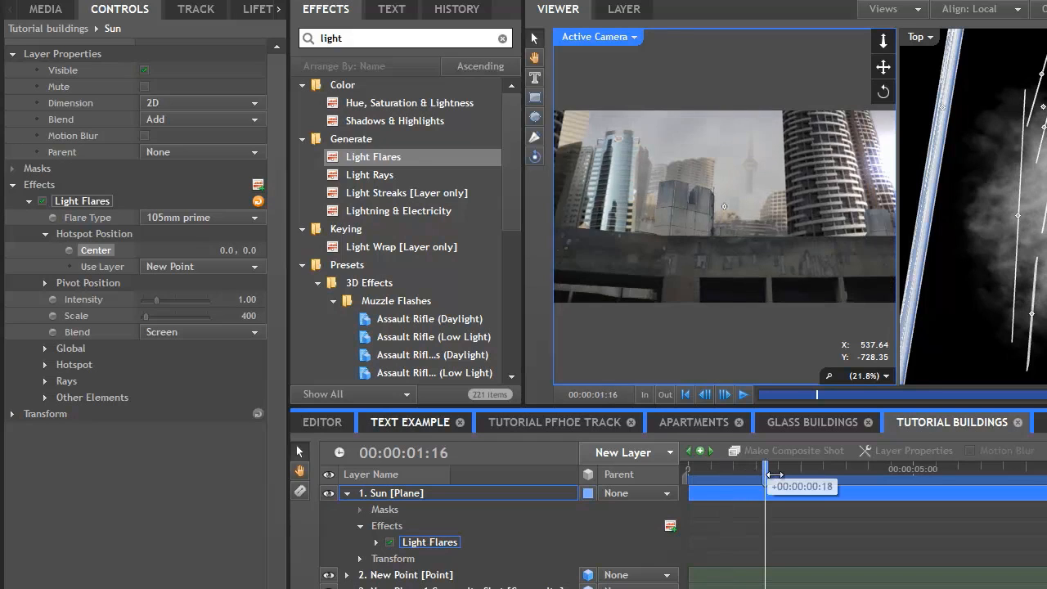
pyautogui.moveTo(765, 486); pyautogui.dragTo(834, 486)
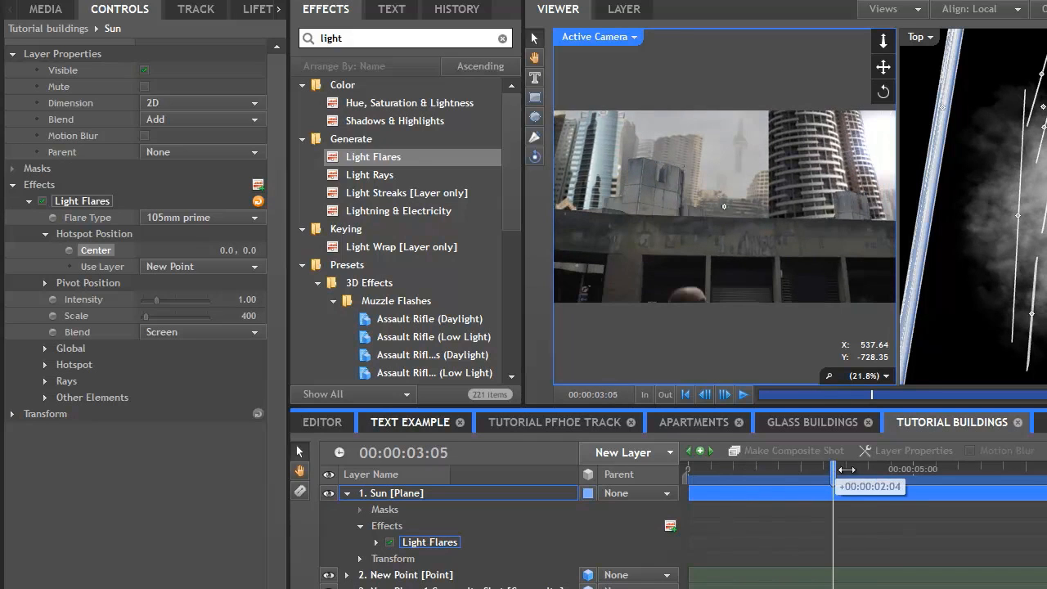